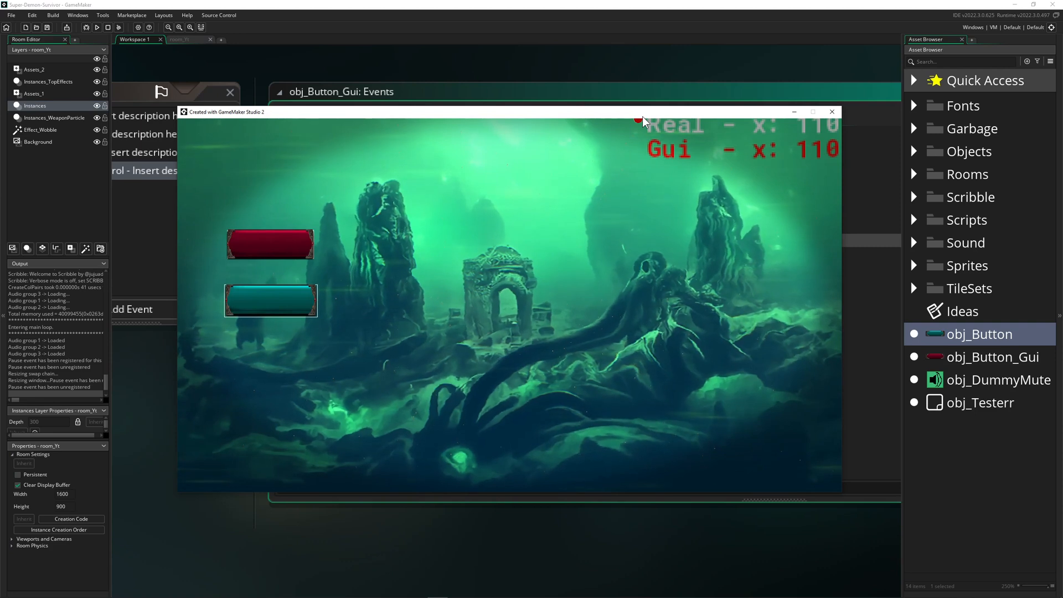
pyautogui.moveTo(438, 247)
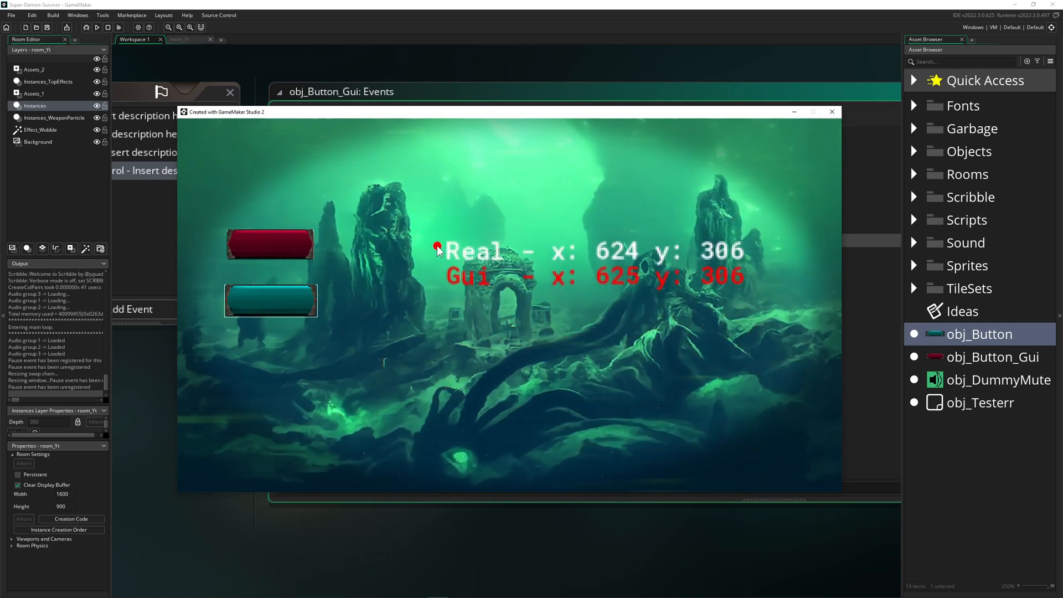
pyautogui.moveTo(428, 190)
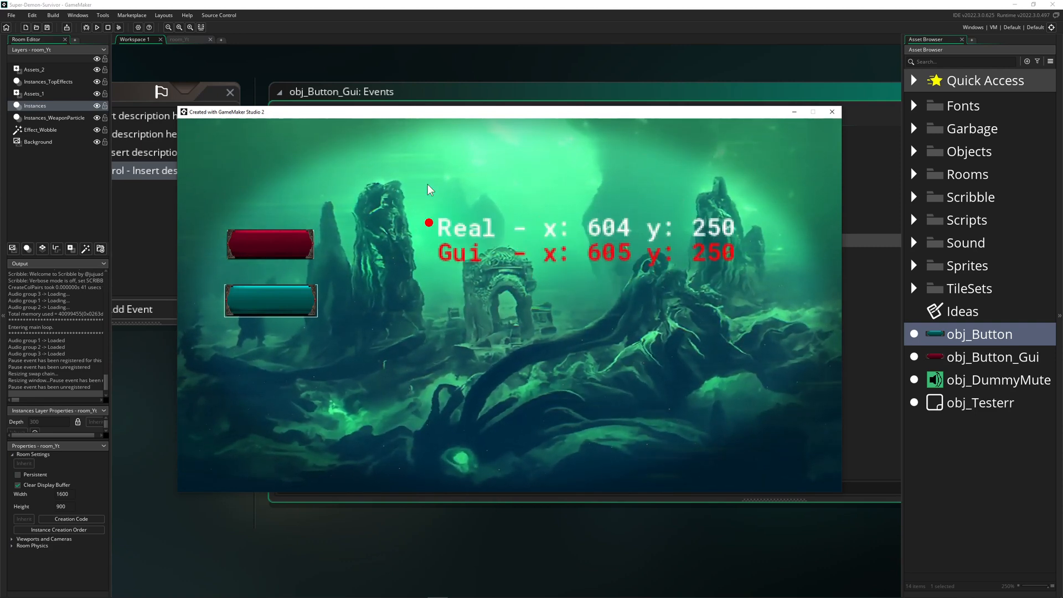
pyautogui.moveTo(378, 214)
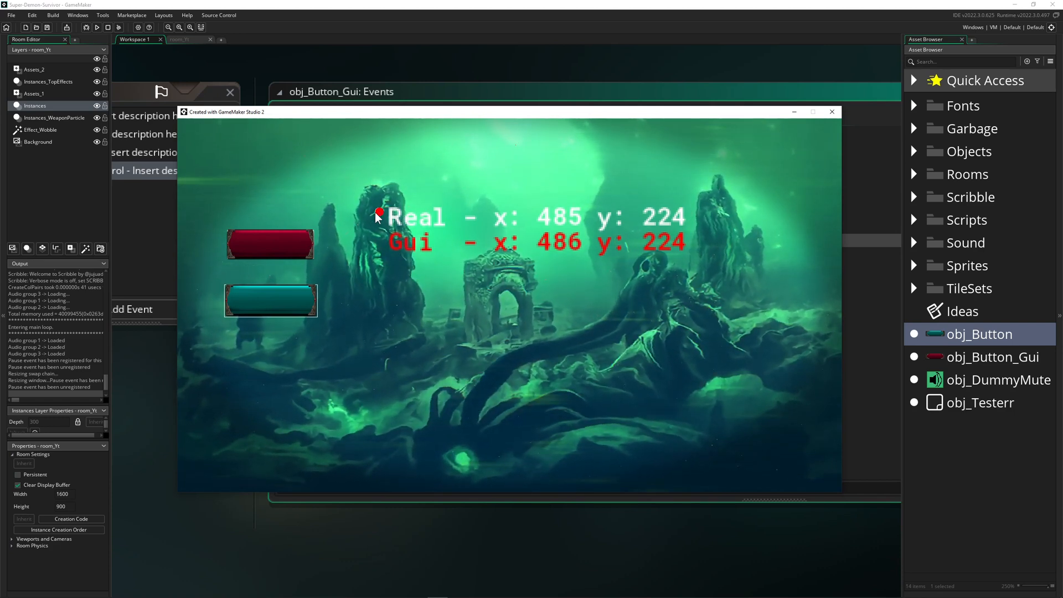
pyautogui.moveTo(370, 227)
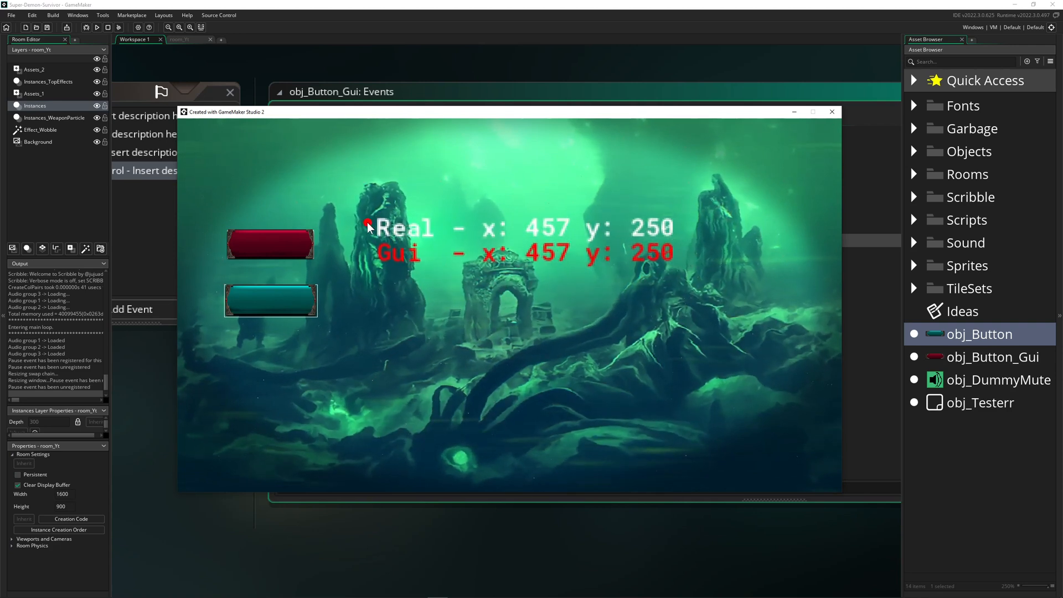
pyautogui.moveTo(420, 257)
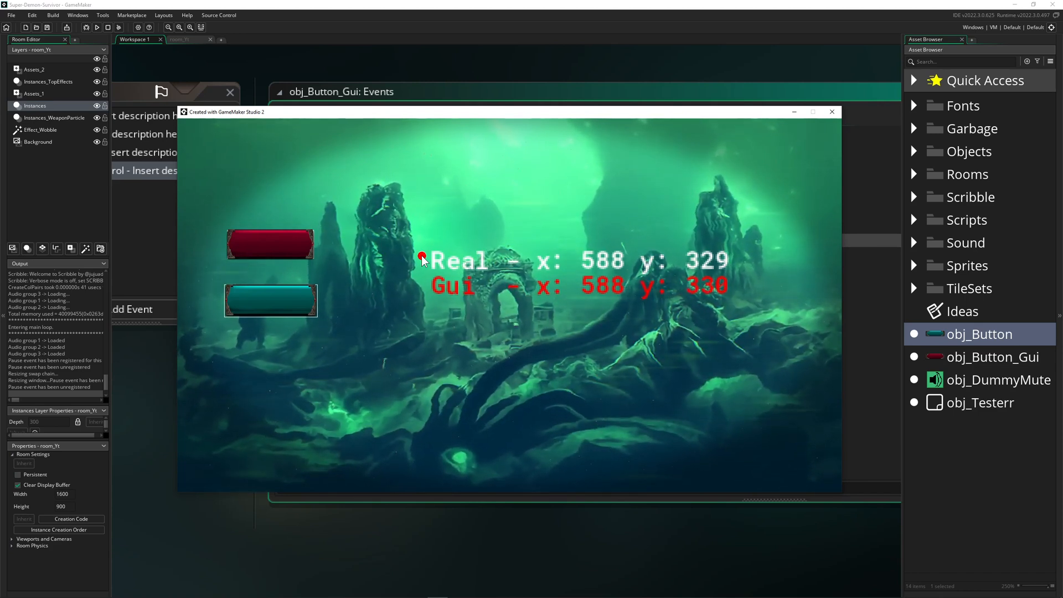
pyautogui.moveTo(437, 261)
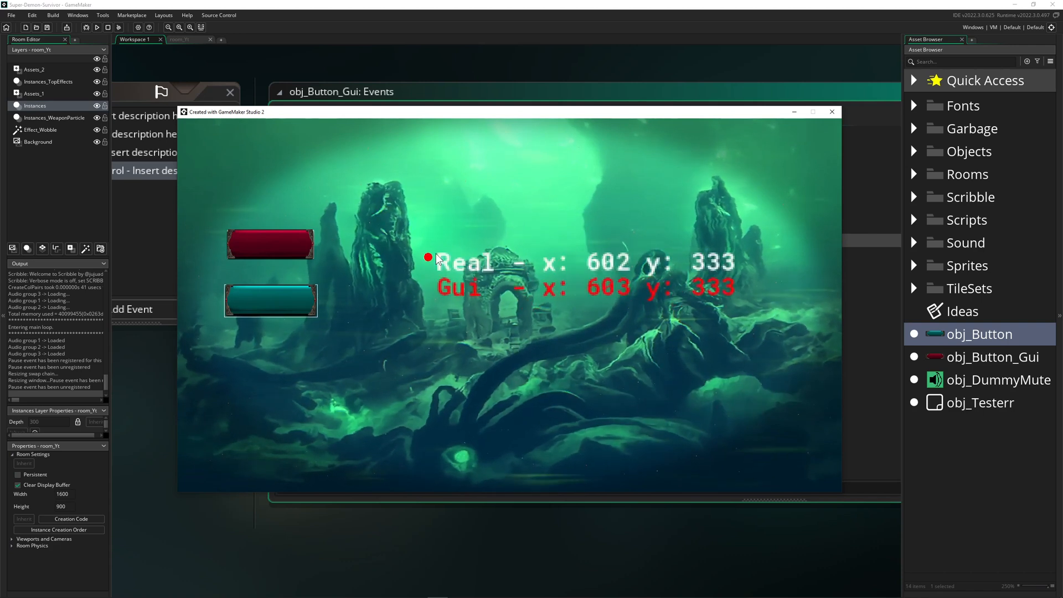
pyautogui.moveTo(446, 239)
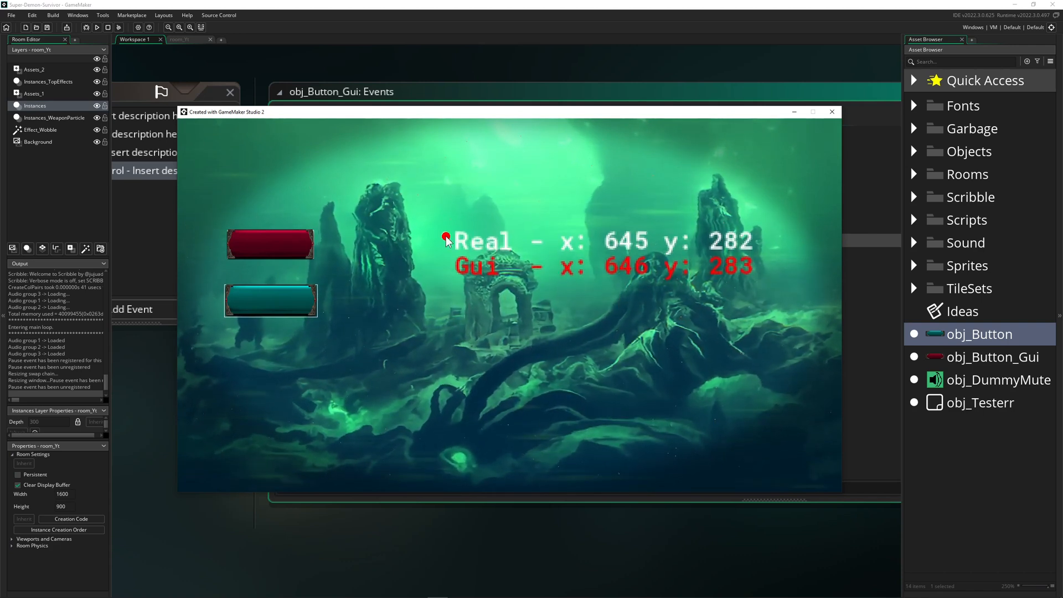
pyautogui.moveTo(431, 249)
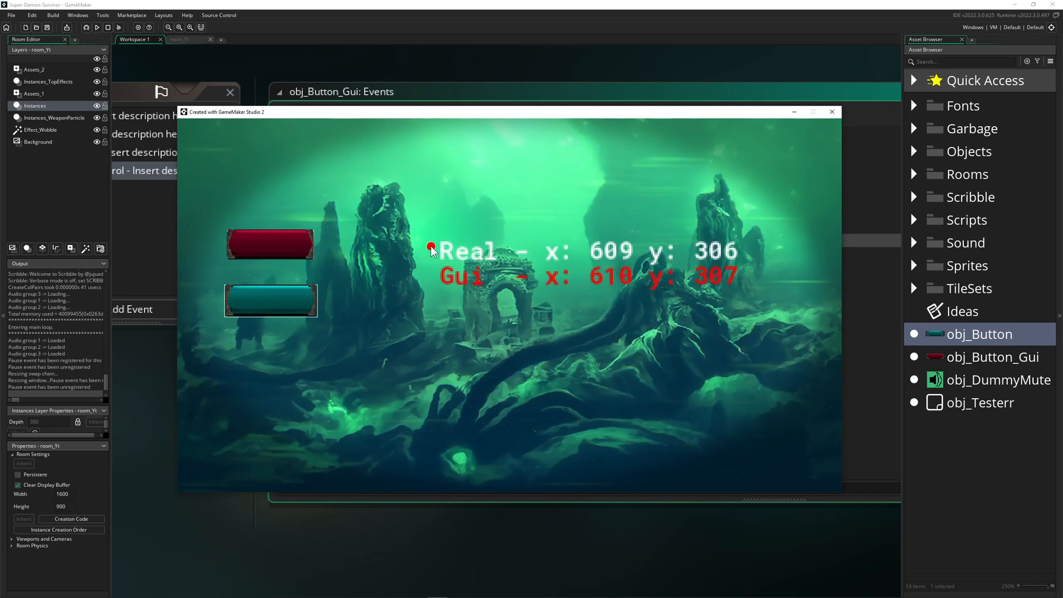
pyautogui.moveTo(487, 412)
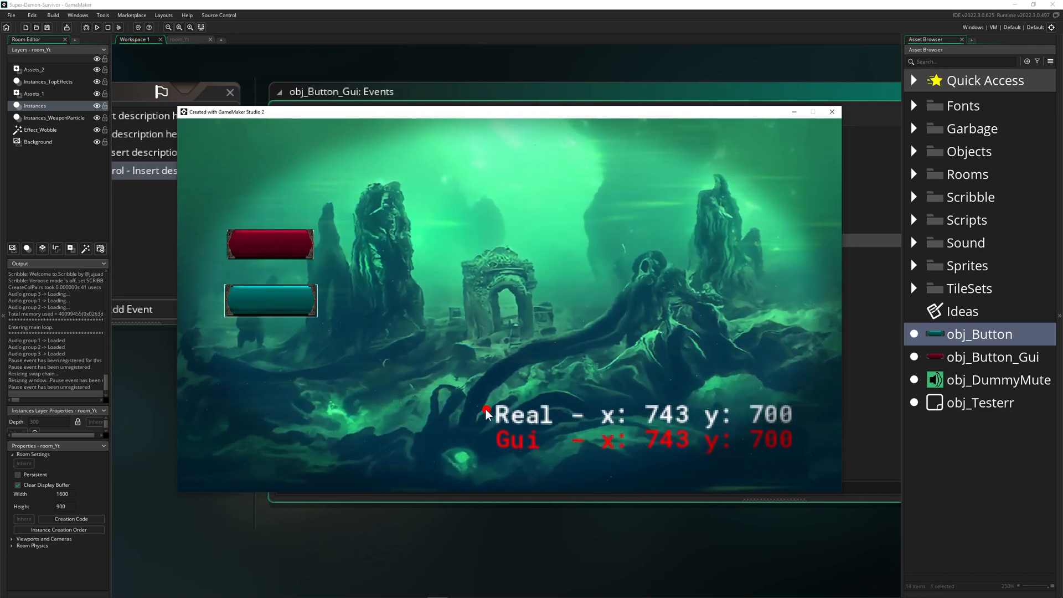
pyautogui.moveTo(495, 411)
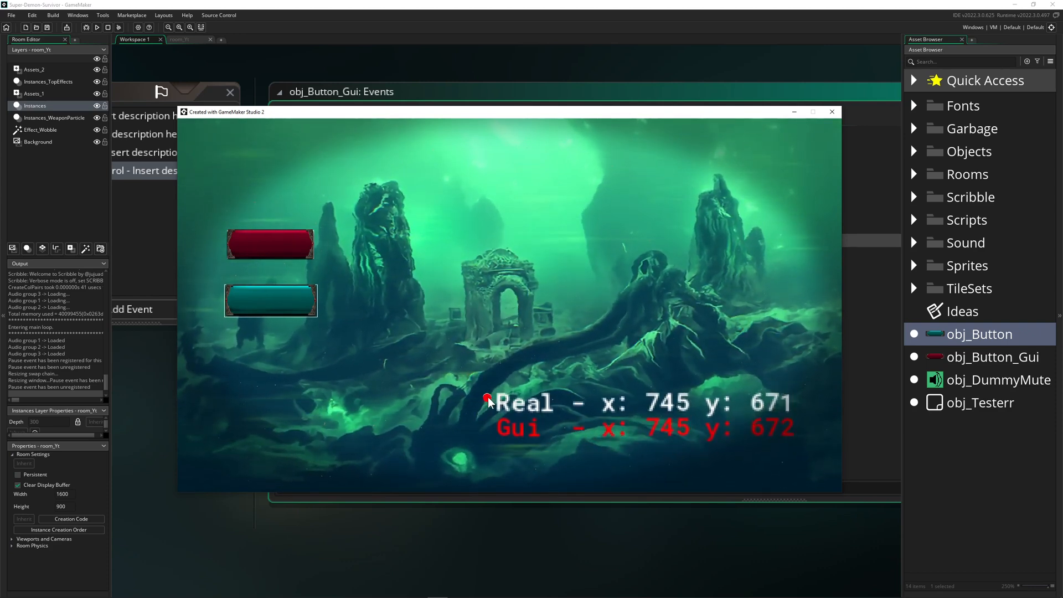
pyautogui.moveTo(494, 269)
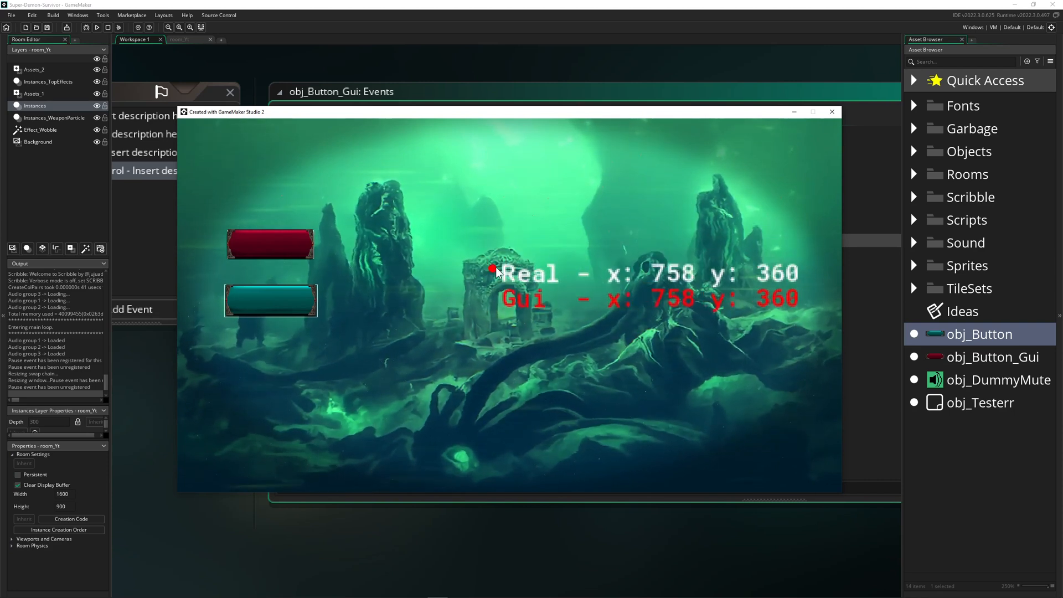
pyautogui.moveTo(346, 288)
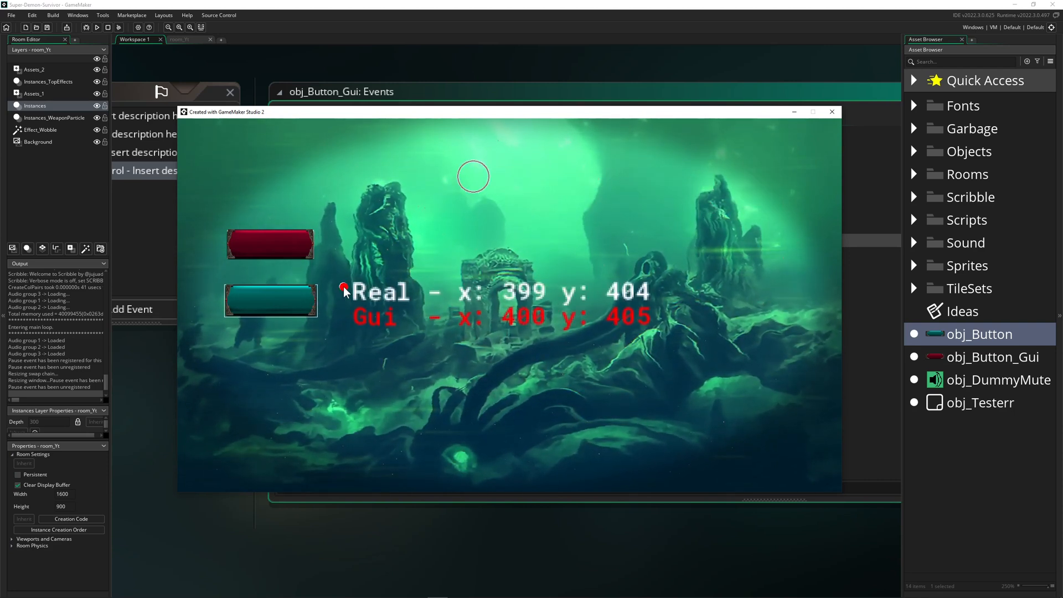
pyautogui.moveTo(345, 116)
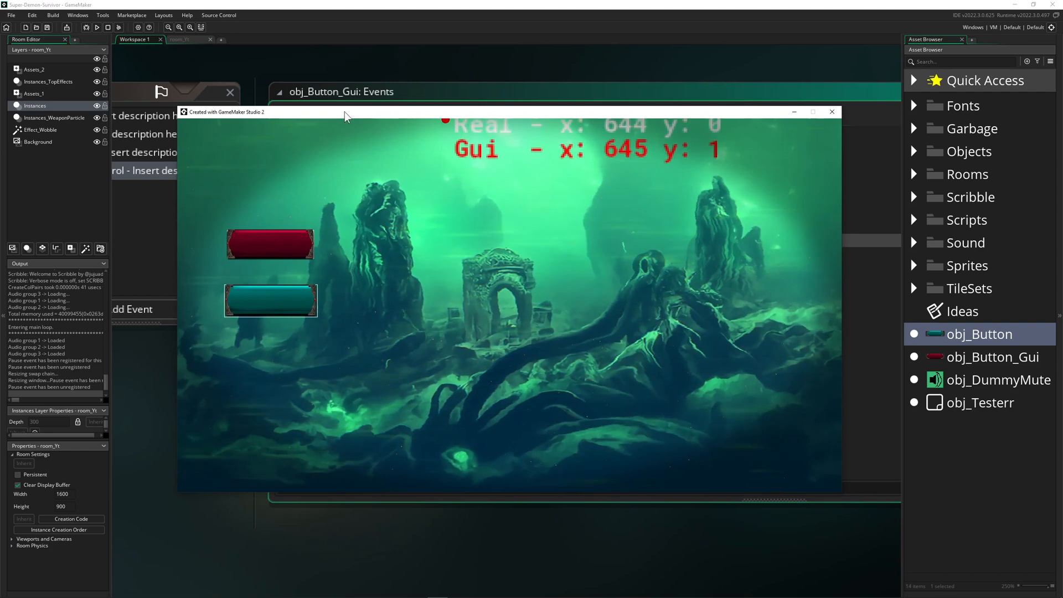
pyautogui.moveTo(455, 305)
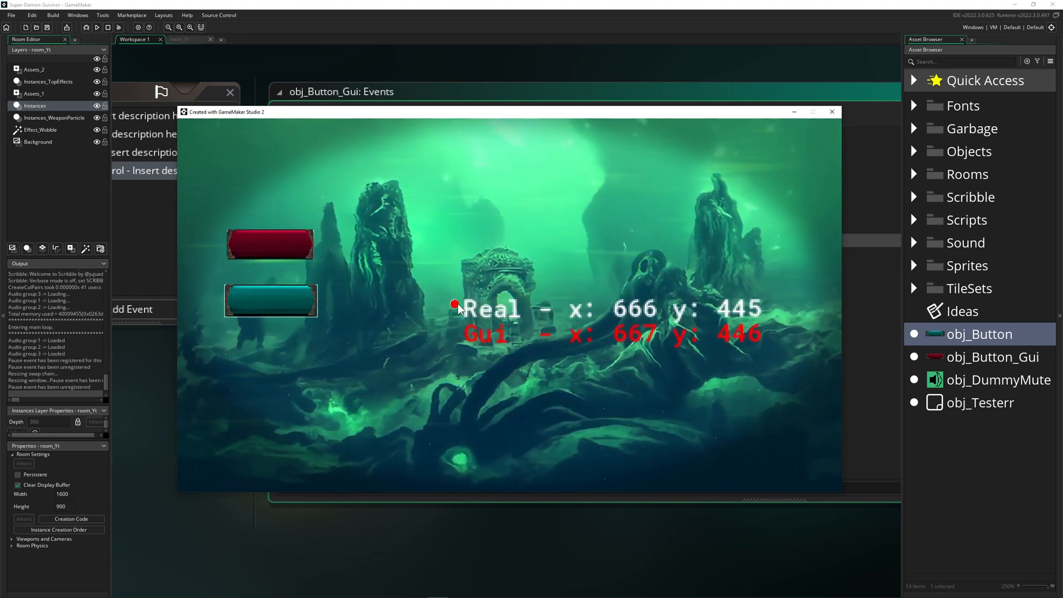
pyautogui.moveTo(505, 340)
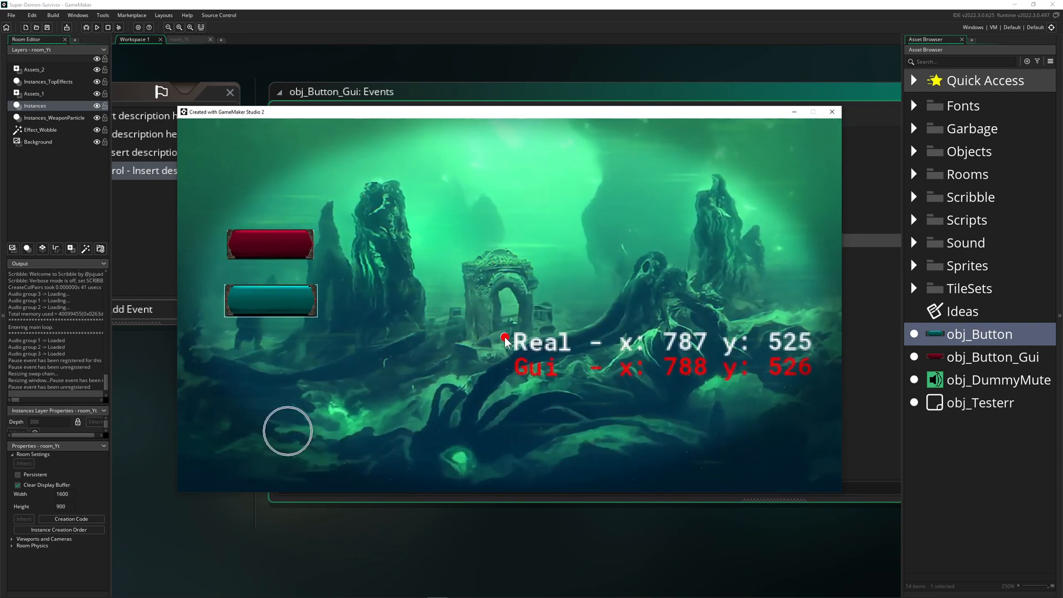
pyautogui.moveTo(314, 279)
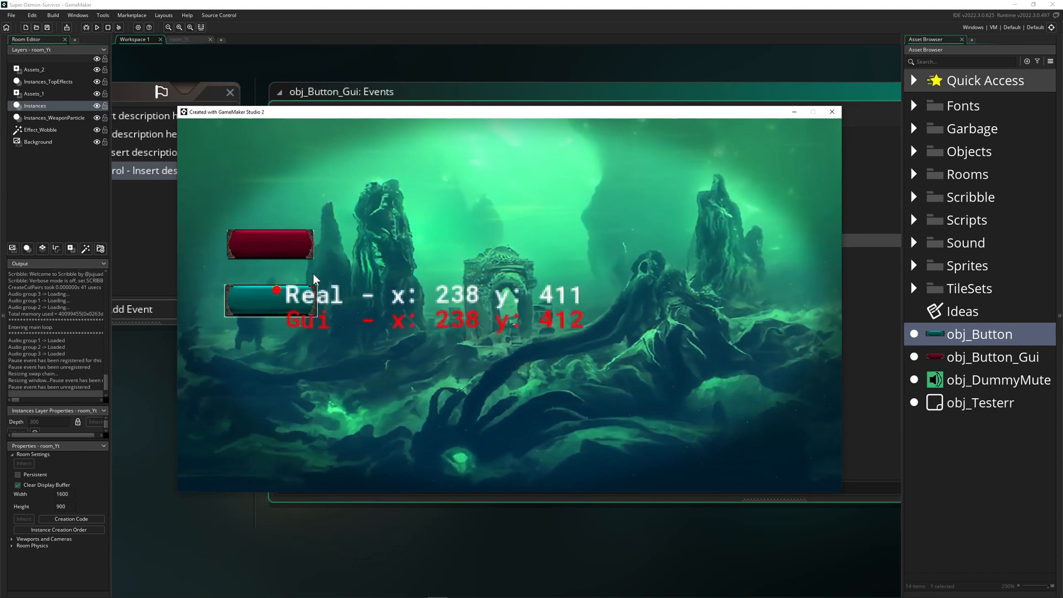
pyautogui.moveTo(414, 264)
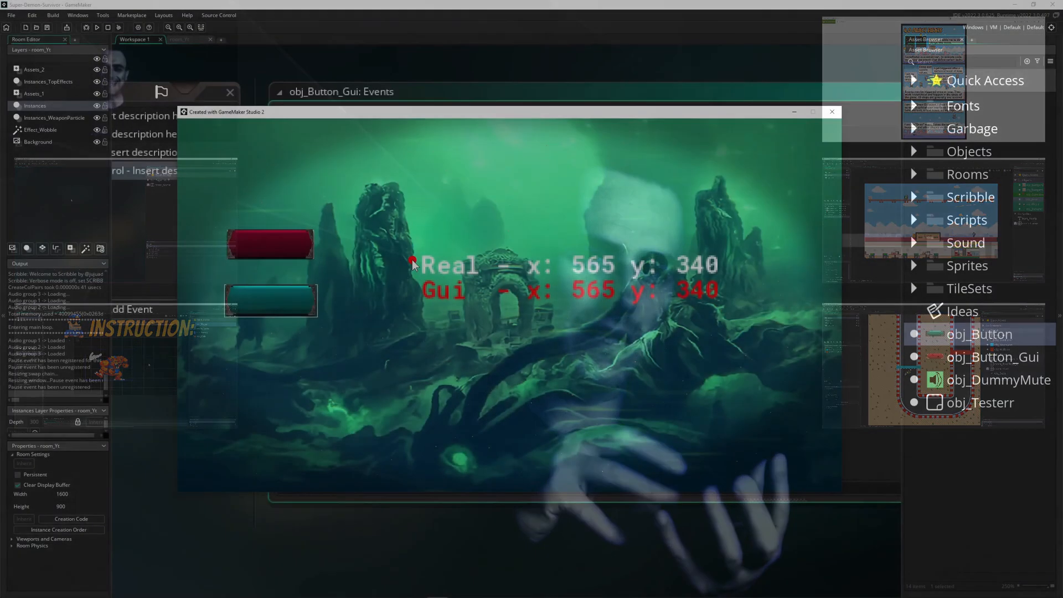
pyautogui.moveTo(371, 277)
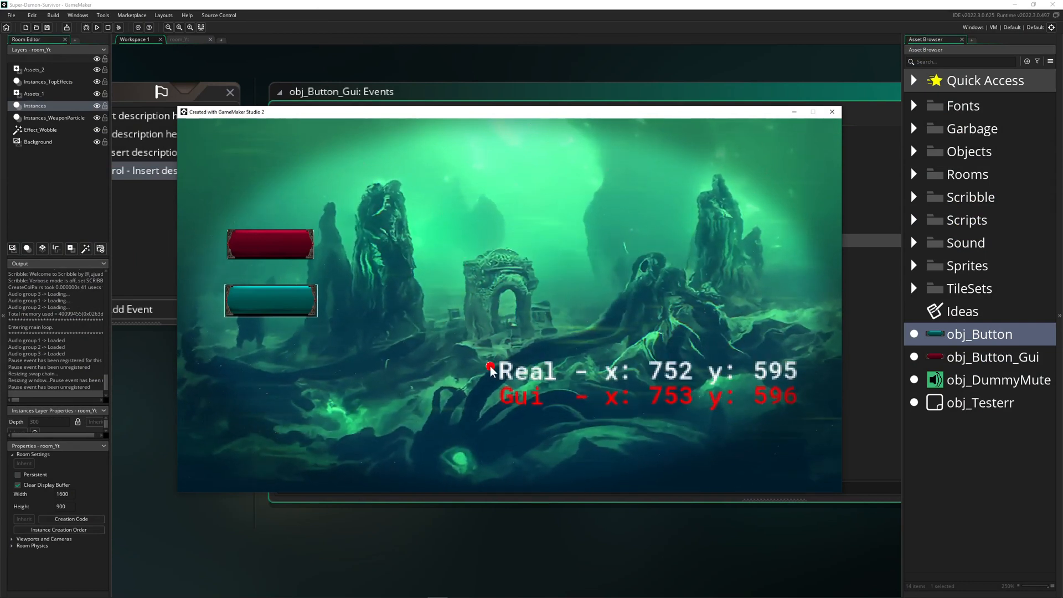
pyautogui.moveTo(484, 401)
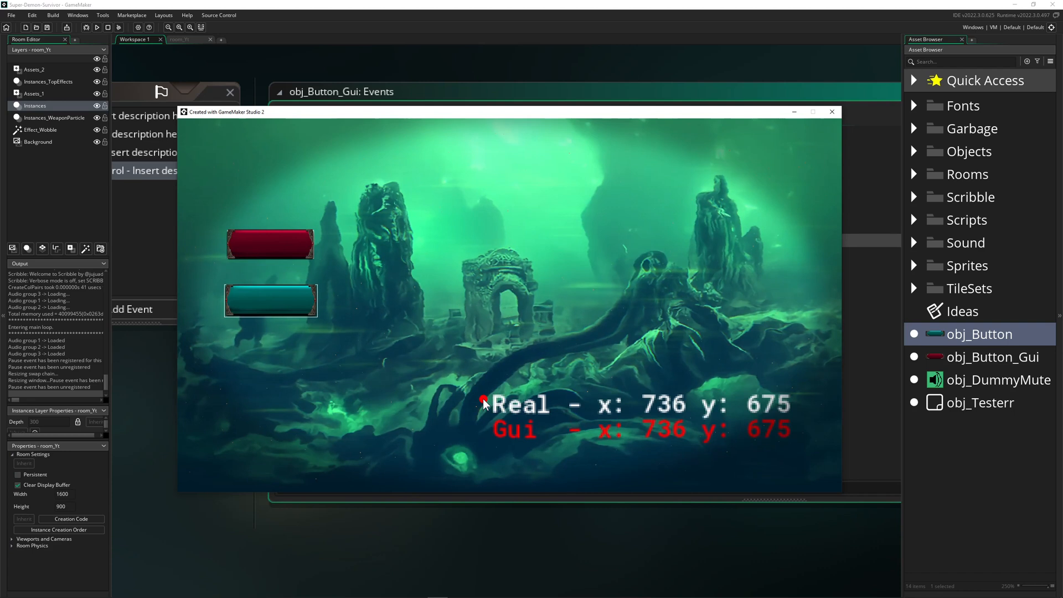
pyautogui.moveTo(500, 392)
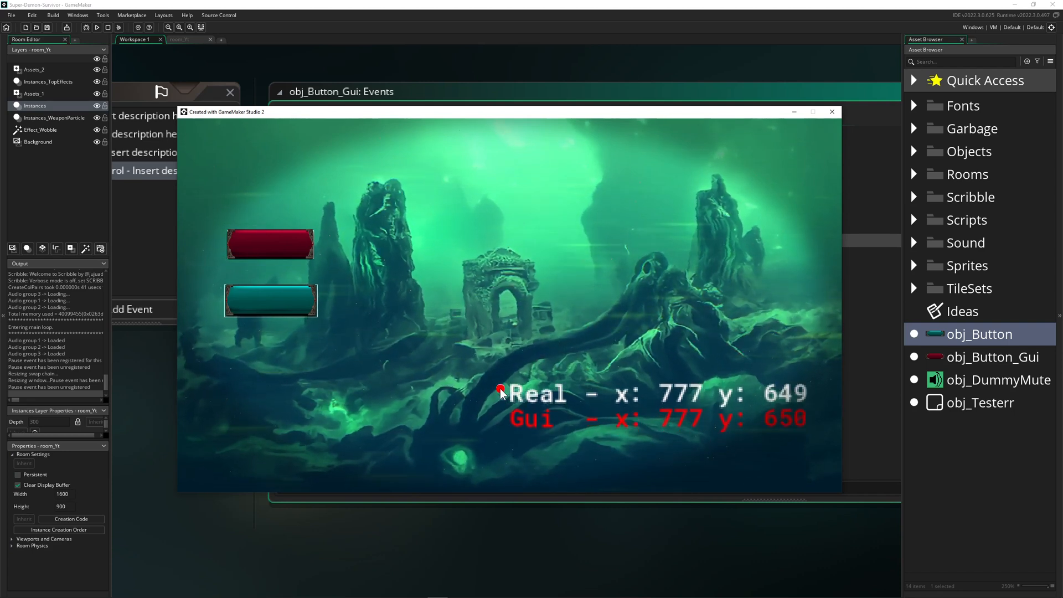
pyautogui.moveTo(500, 409)
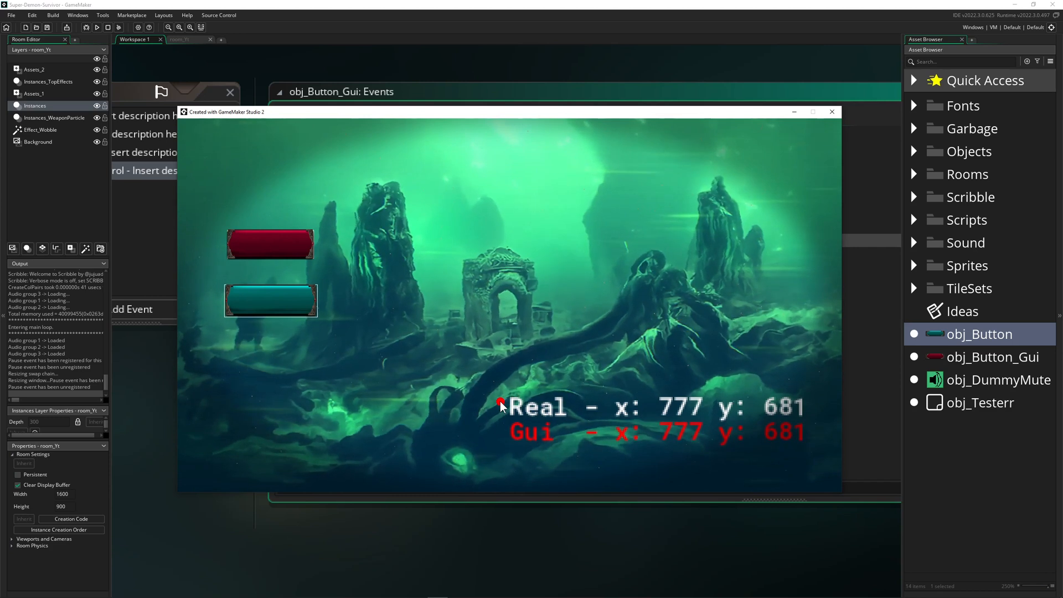
pyautogui.moveTo(509, 378)
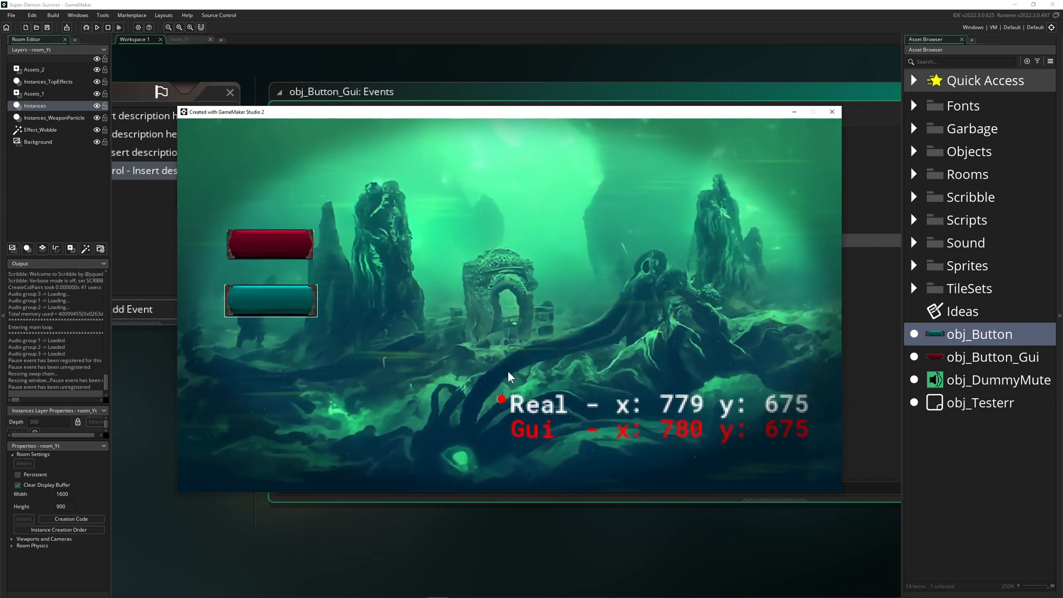
pyautogui.moveTo(214, 411)
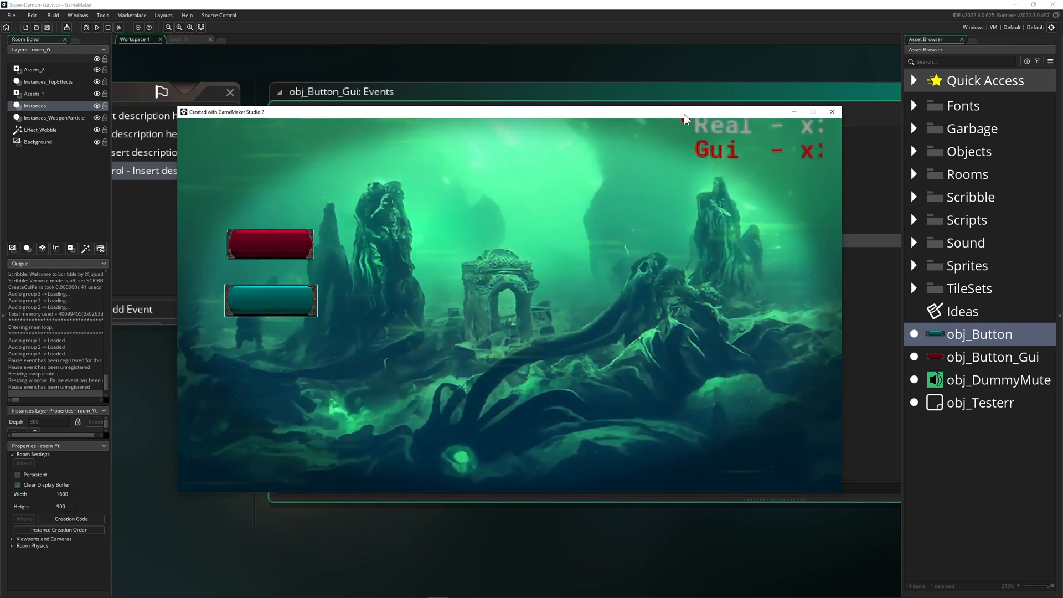
pyautogui.moveTo(819, 365)
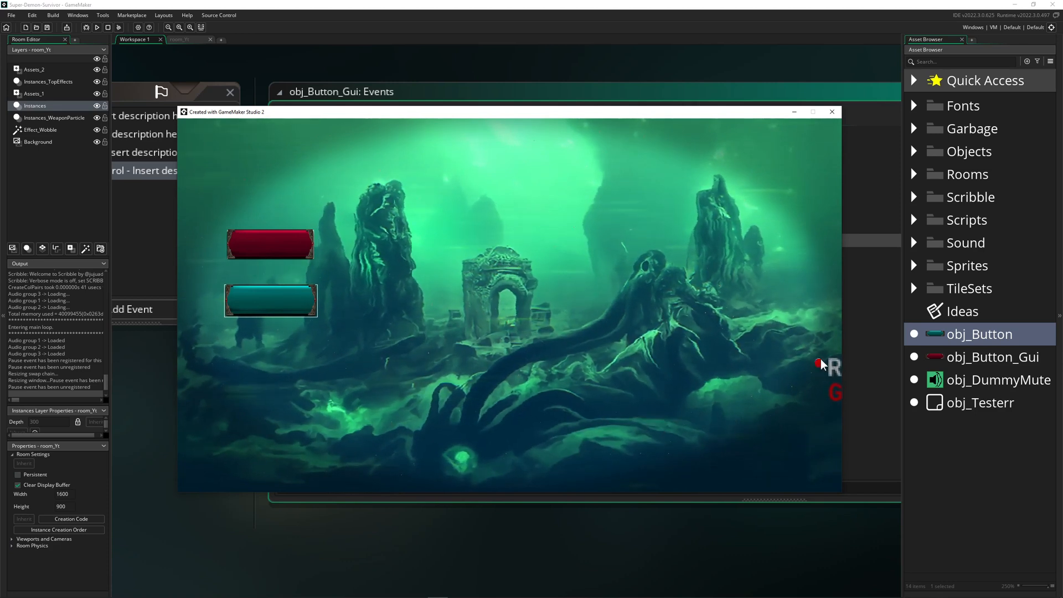
pyautogui.moveTo(561, 345)
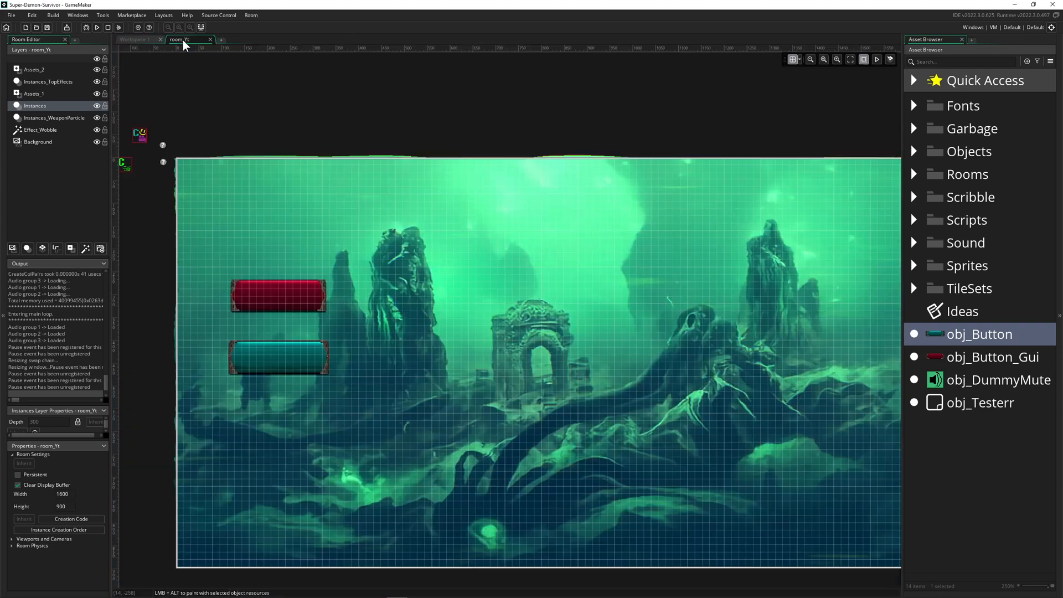
pyautogui.moveTo(384, 209)
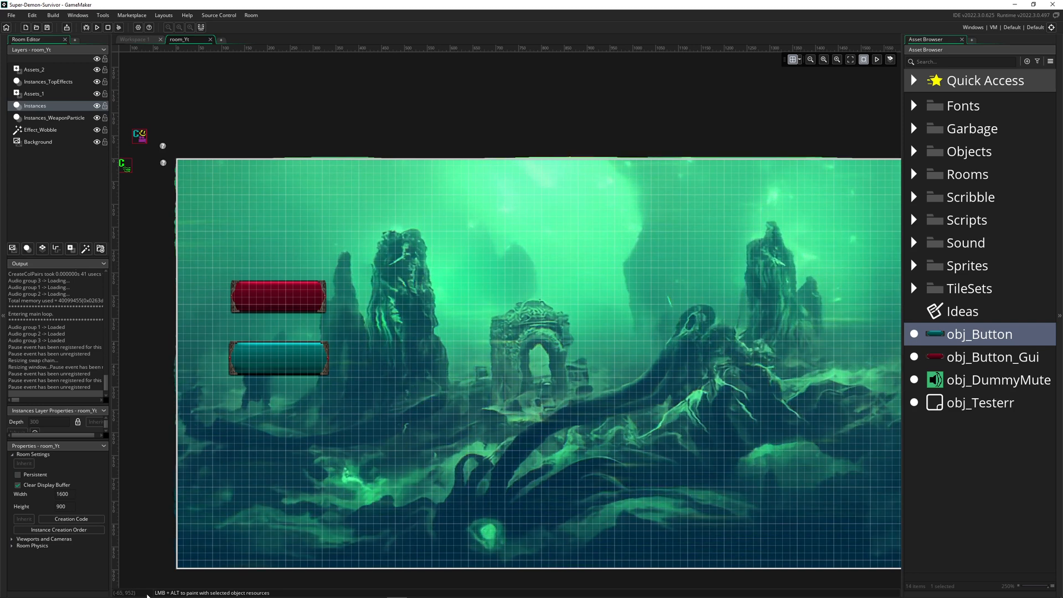
pyautogui.moveTo(722, 480)
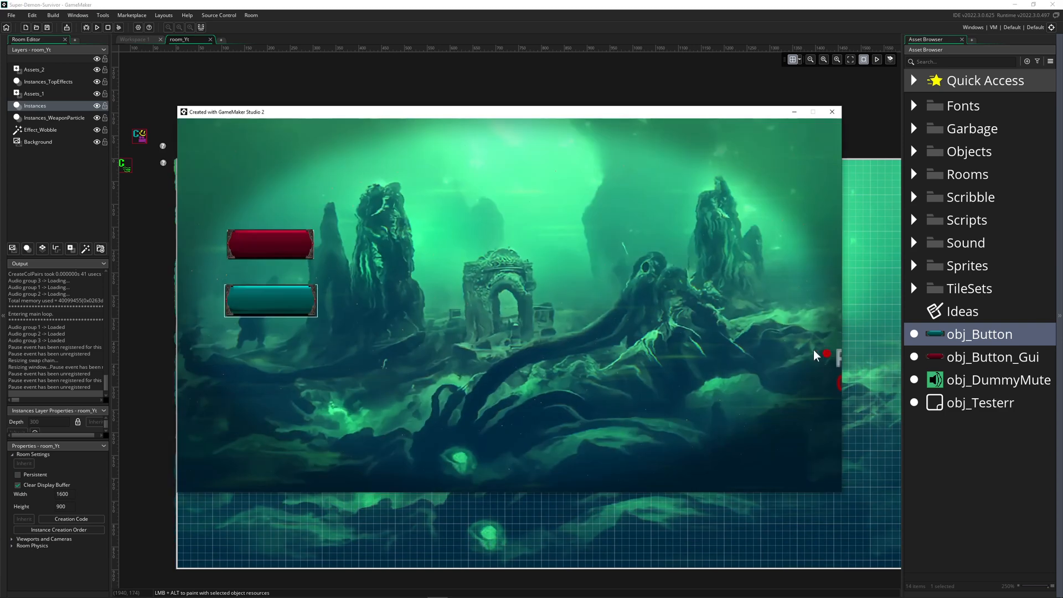
pyautogui.moveTo(319, 248)
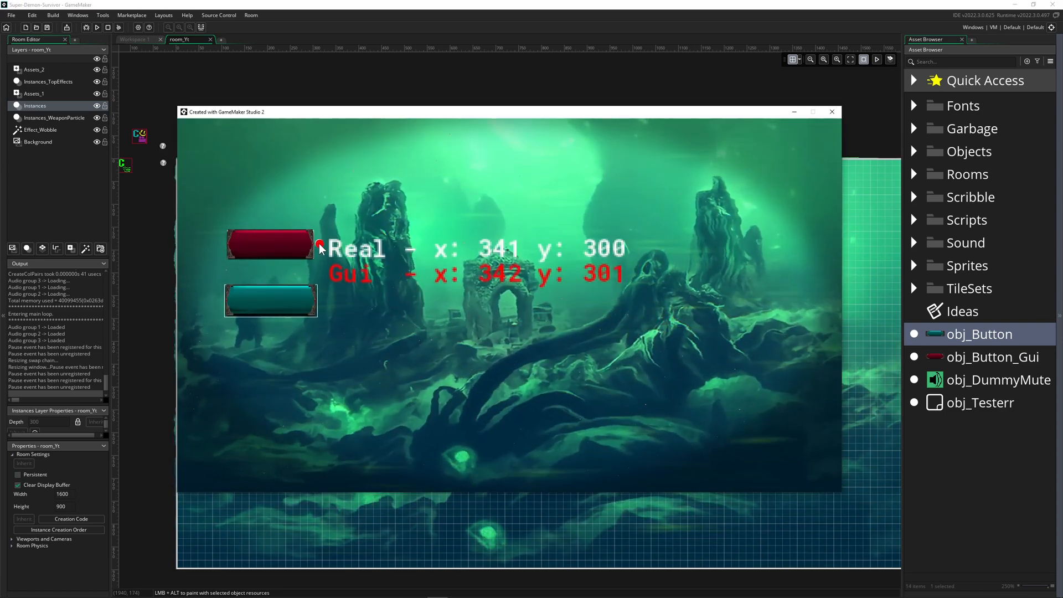
pyautogui.moveTo(315, 217)
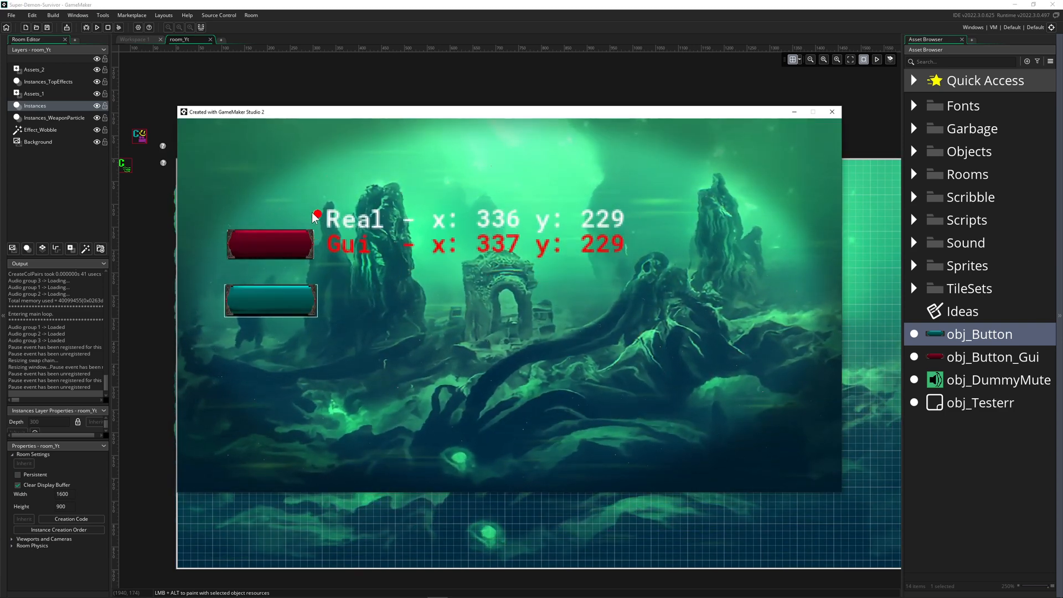
pyautogui.moveTo(303, 217)
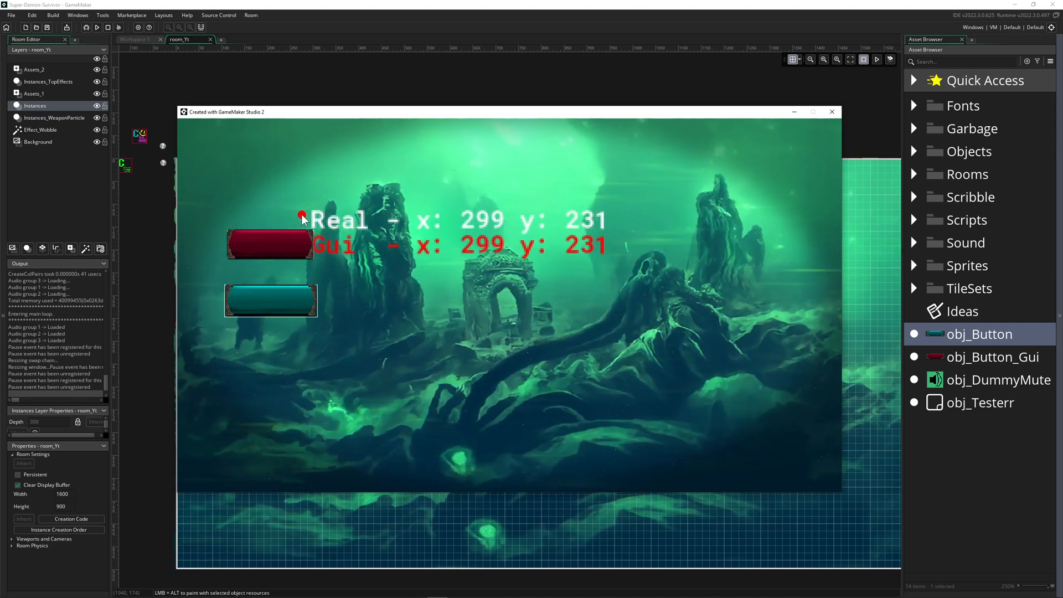
pyautogui.moveTo(332, 218)
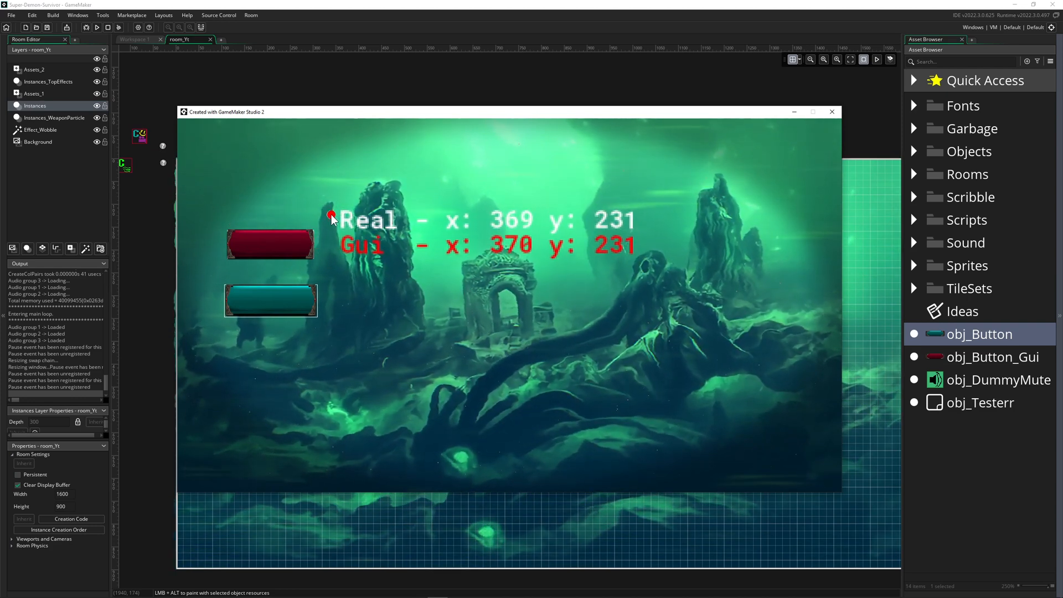
pyautogui.moveTo(328, 301)
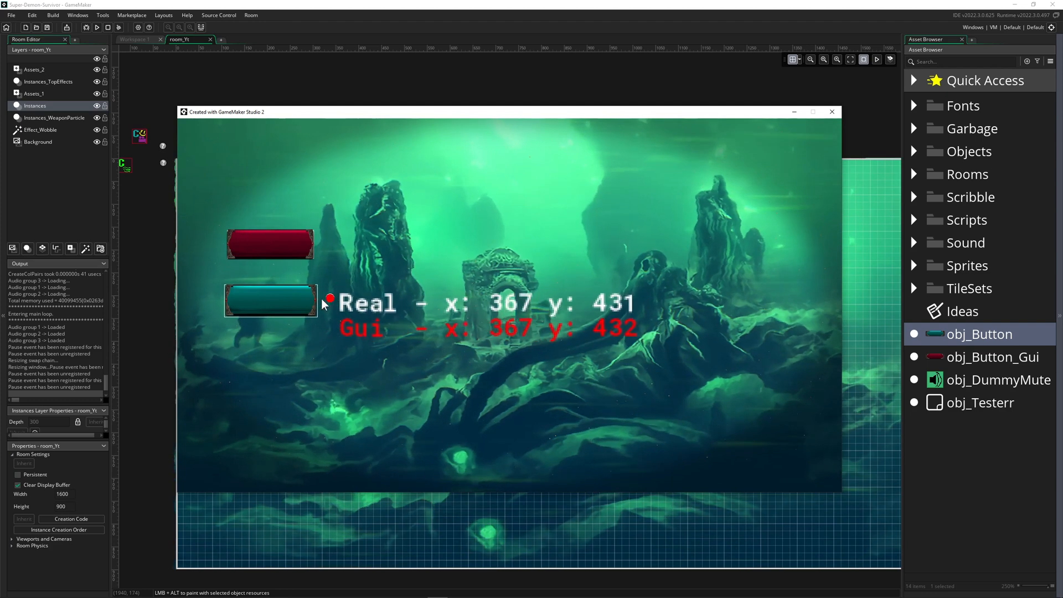
pyautogui.moveTo(324, 314)
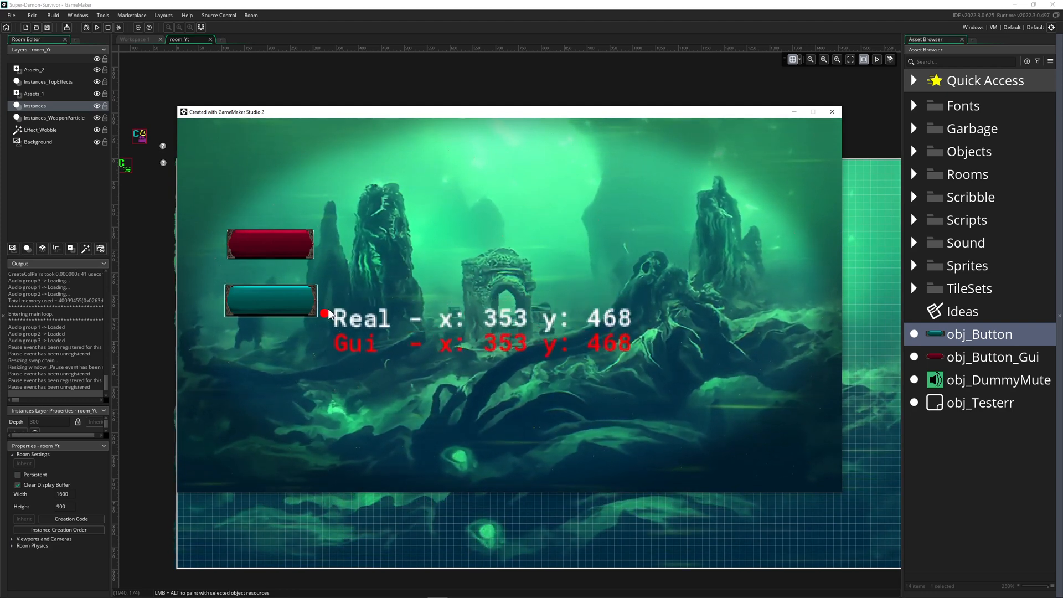
pyautogui.moveTo(381, 309)
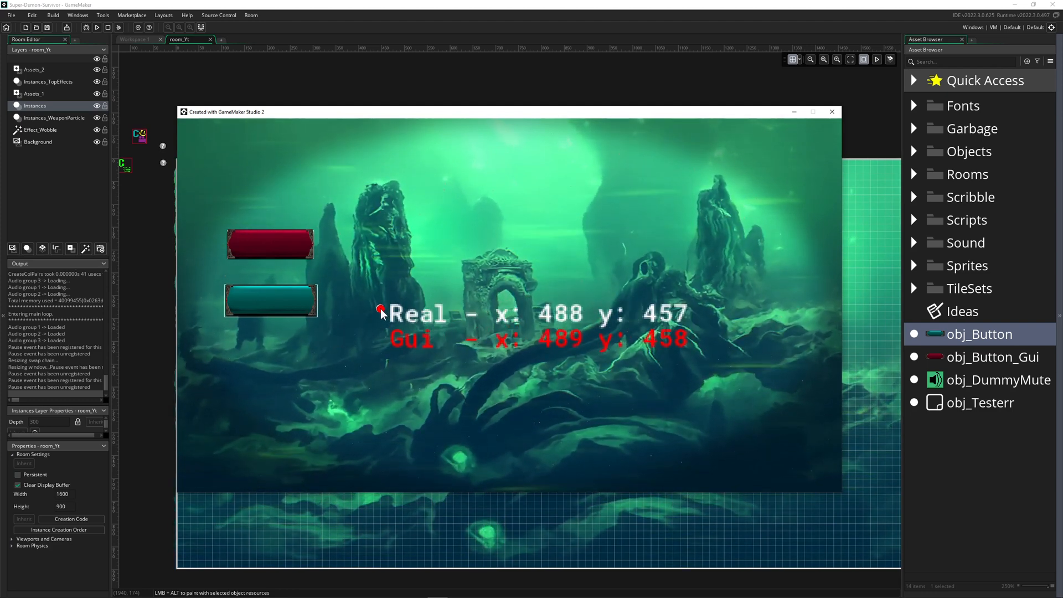
pyautogui.moveTo(341, 300)
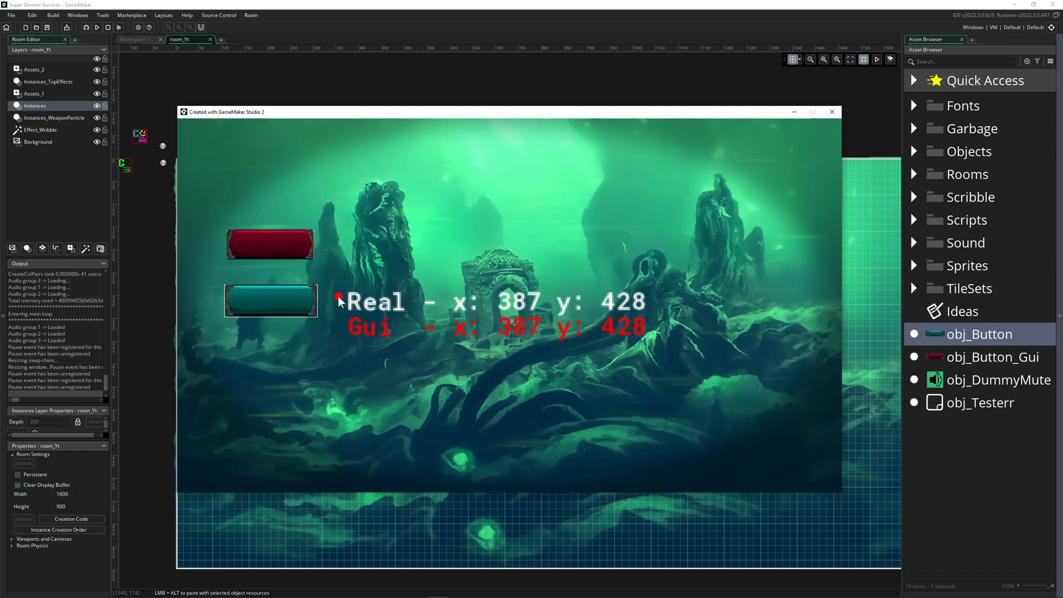
pyautogui.moveTo(393, 319)
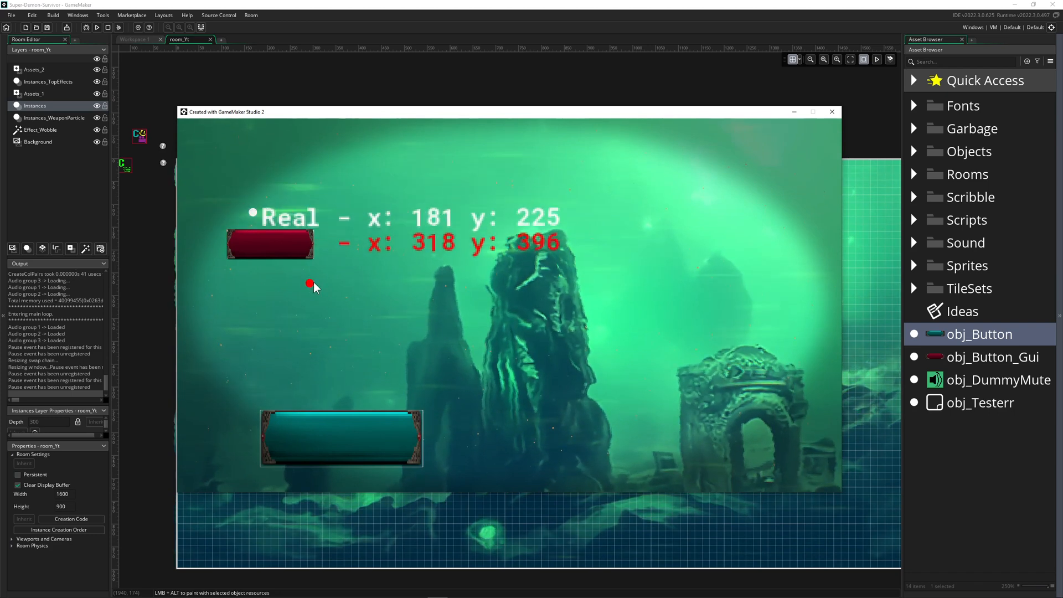
pyautogui.moveTo(386, 278)
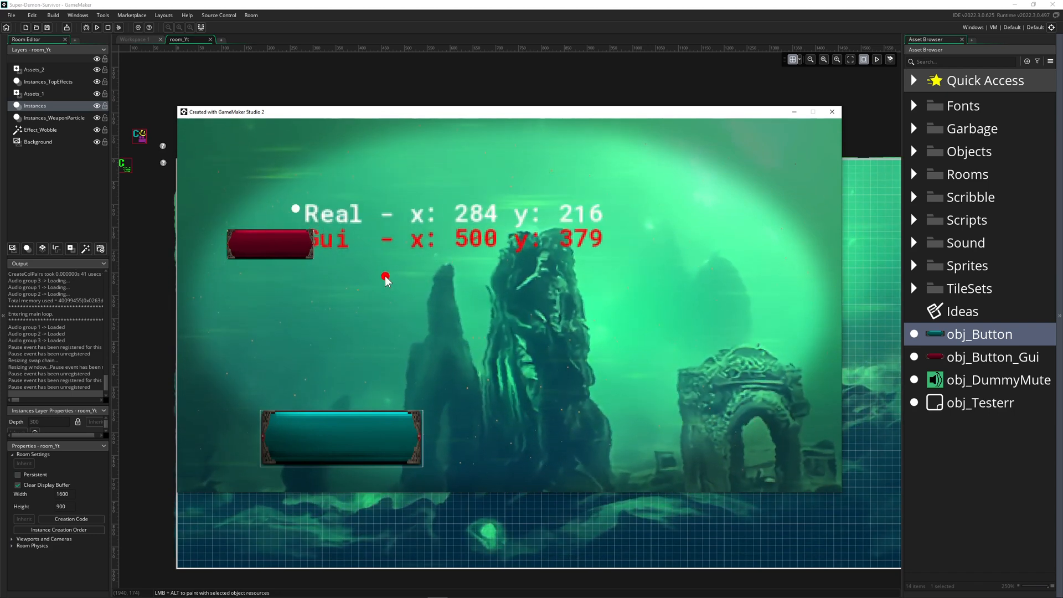
pyautogui.moveTo(451, 264)
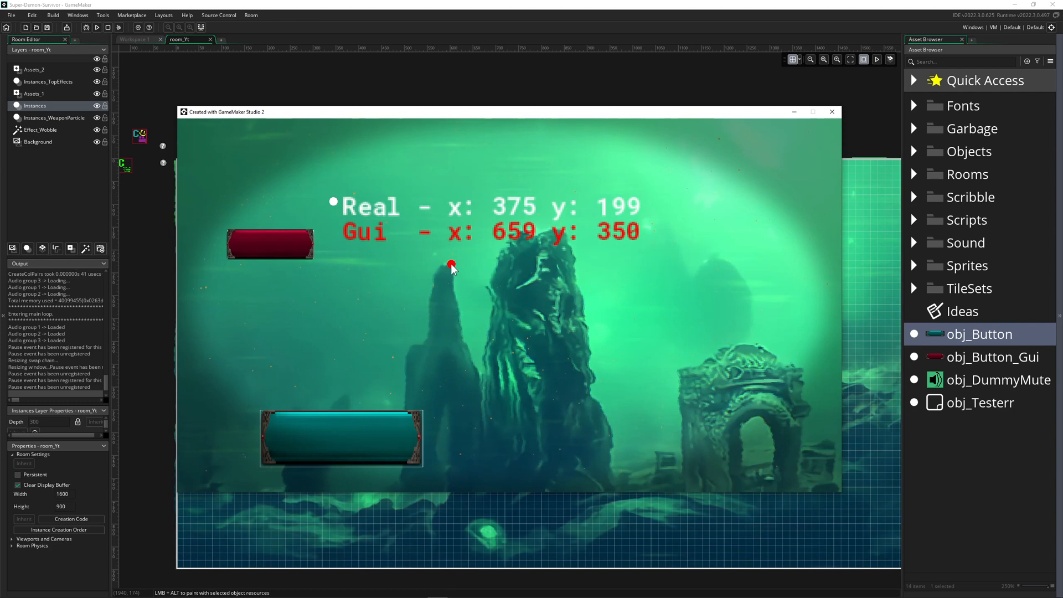
pyautogui.moveTo(309, 239)
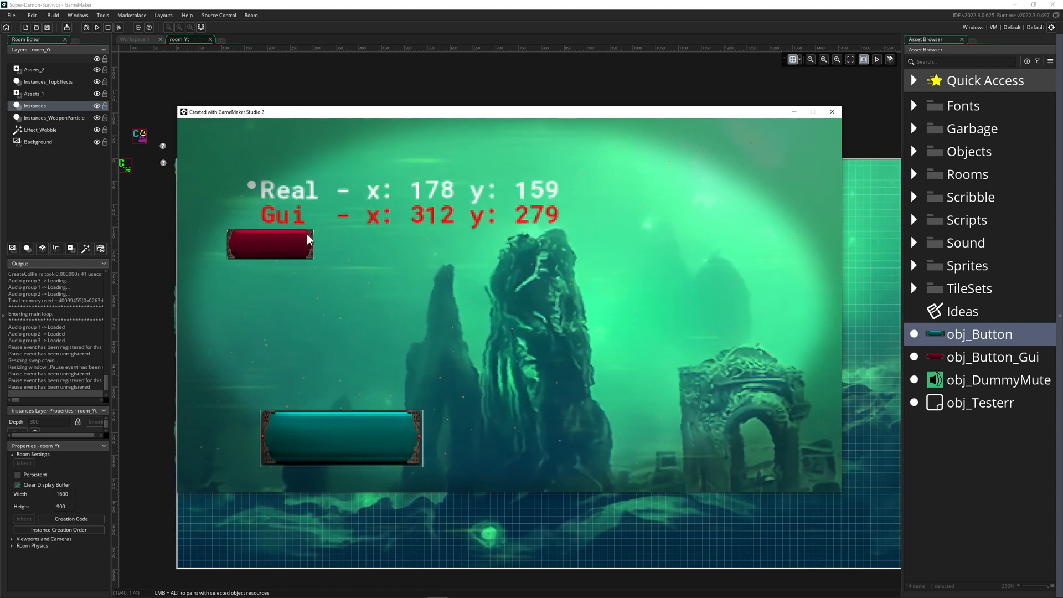
pyautogui.moveTo(329, 227)
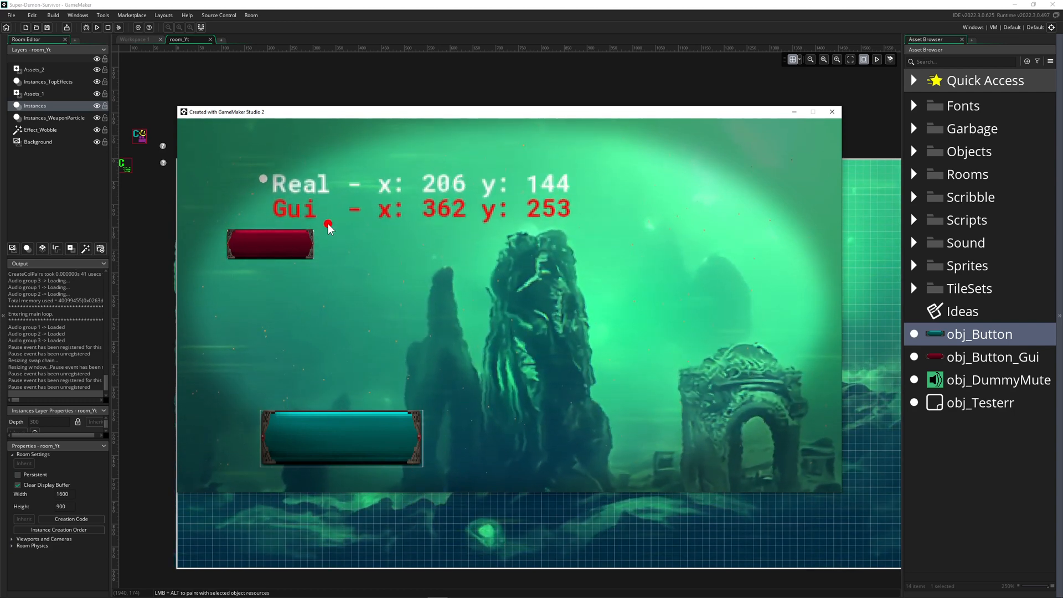
pyautogui.moveTo(309, 195)
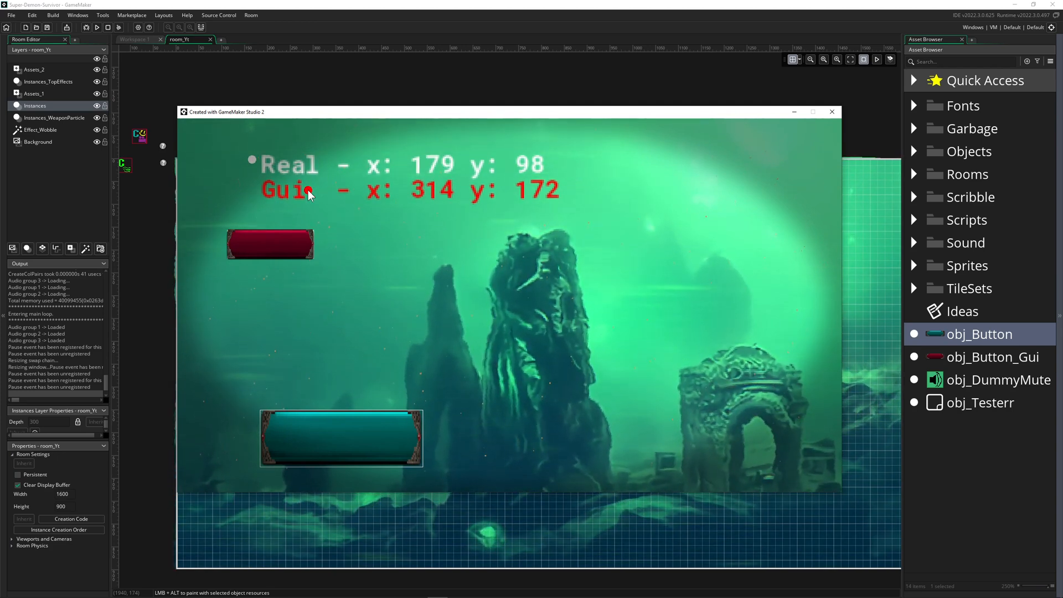
pyautogui.moveTo(278, 178)
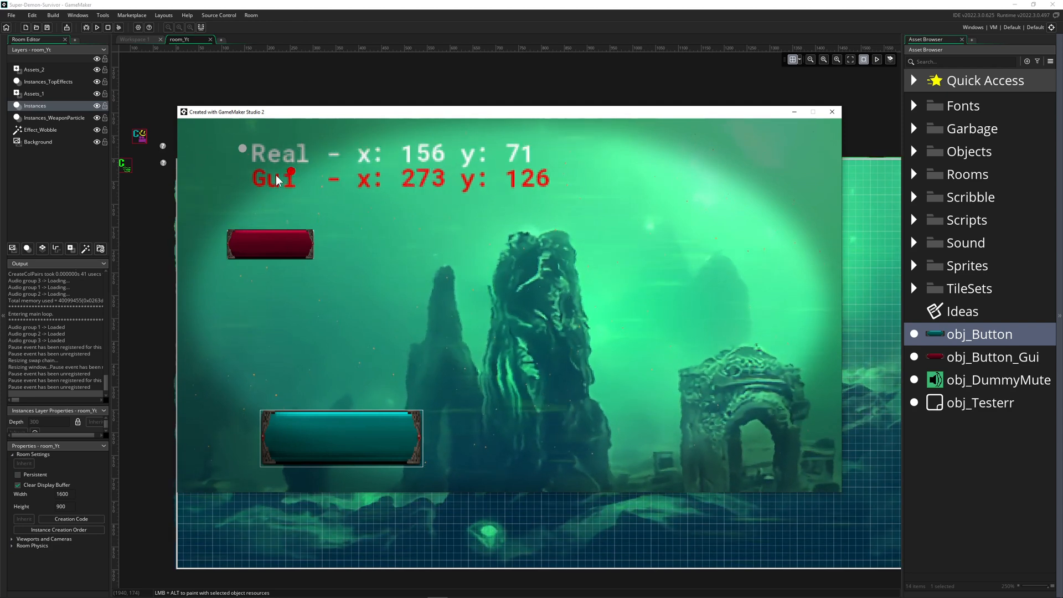
pyautogui.moveTo(333, 270)
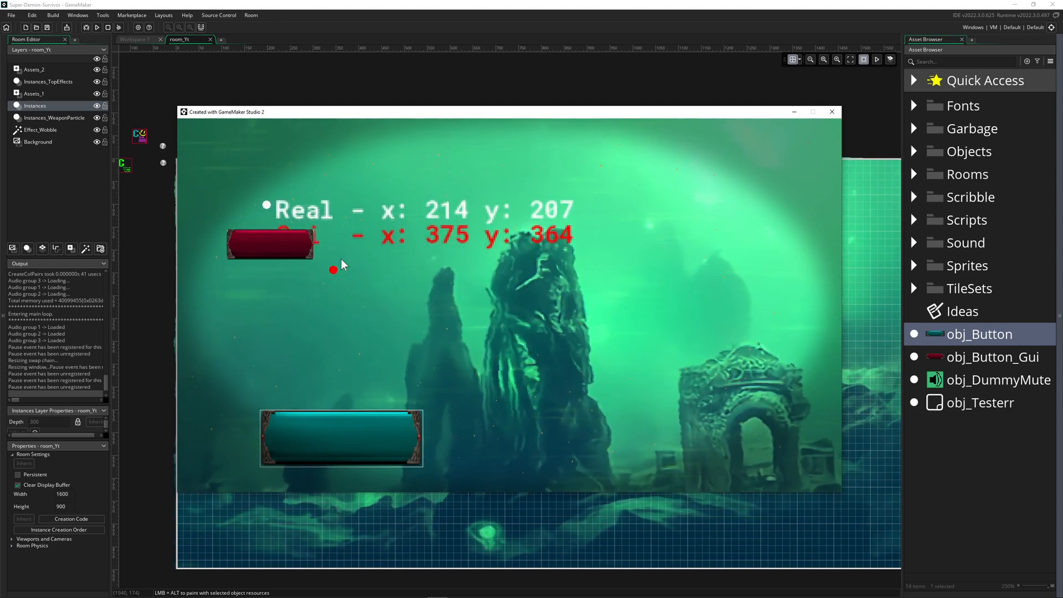
pyautogui.moveTo(362, 357)
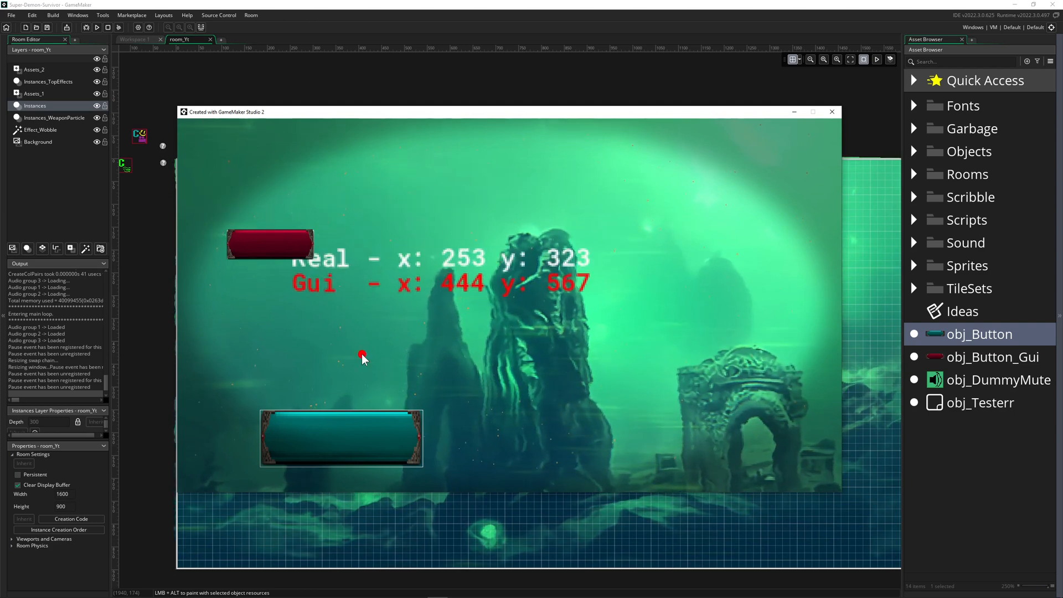
pyautogui.moveTo(376, 400)
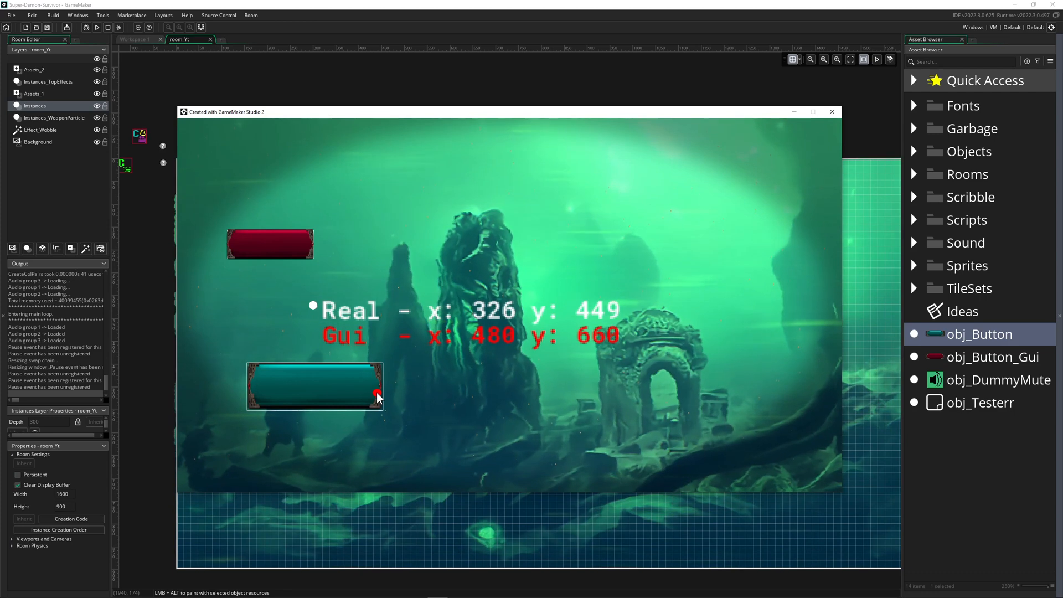
pyautogui.moveTo(272, 390)
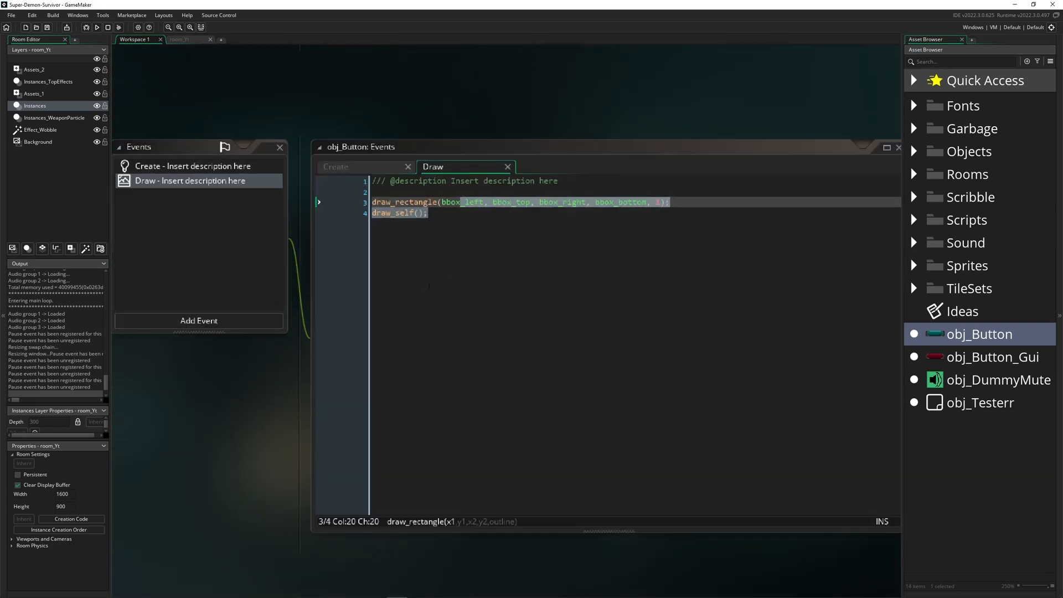
# Add the line mouse_x = 2 to obj_Button's Draw event to show it's read-only.
pyautogui.click(192, 166)
pyautogui.write('mo')
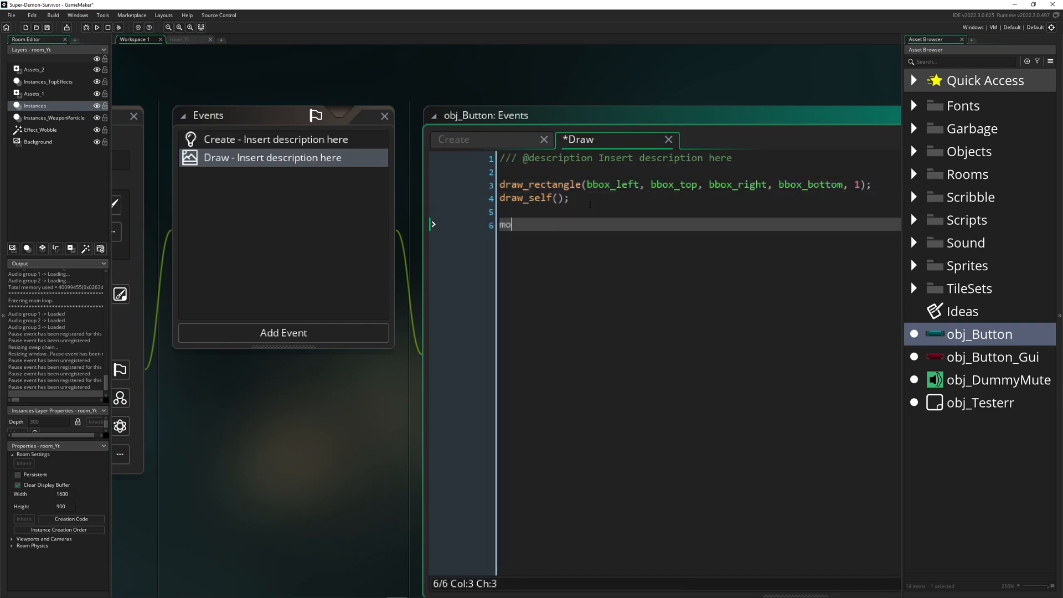
pyautogui.write('use')
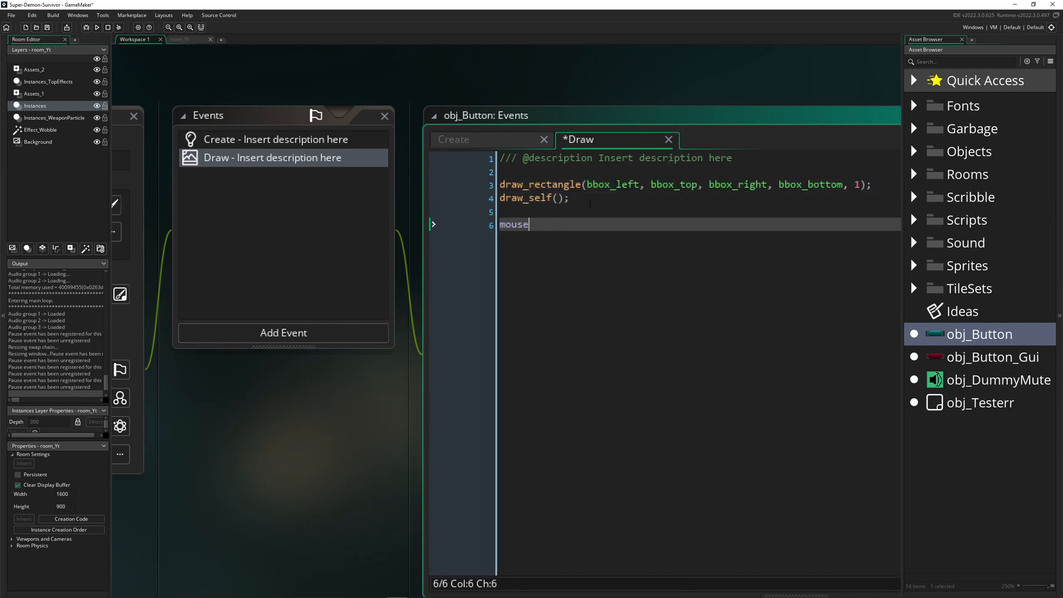
pyautogui.write('_x  =')
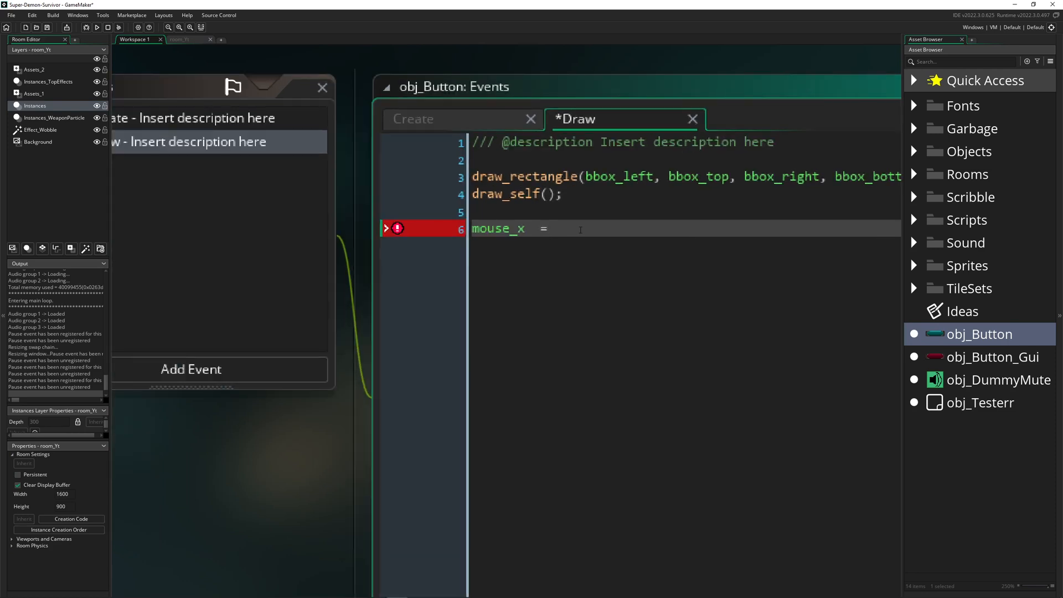
pyautogui.write('2')
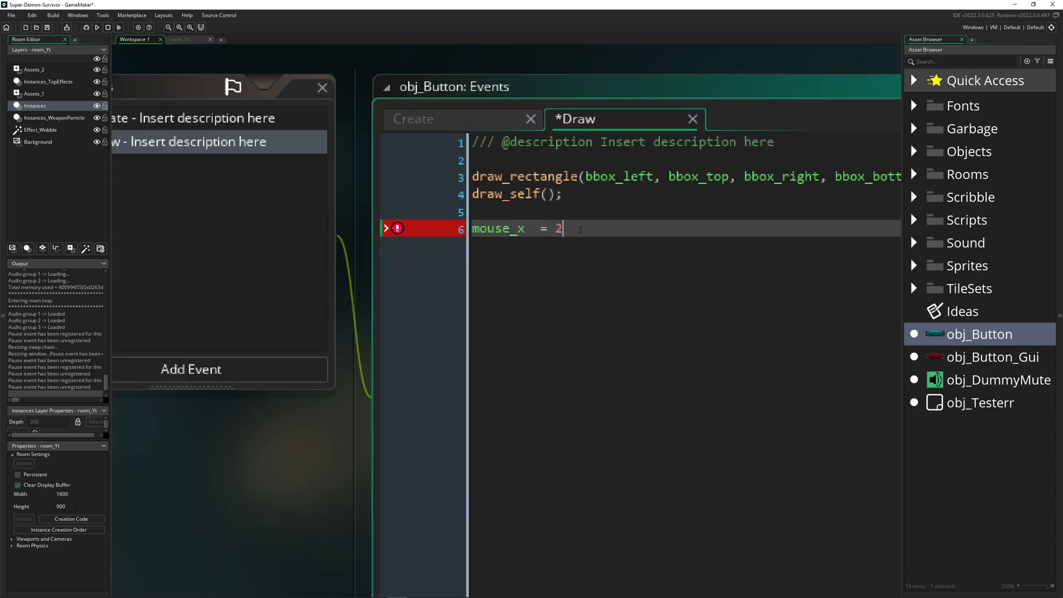
pyautogui.doubleClick(498, 227)
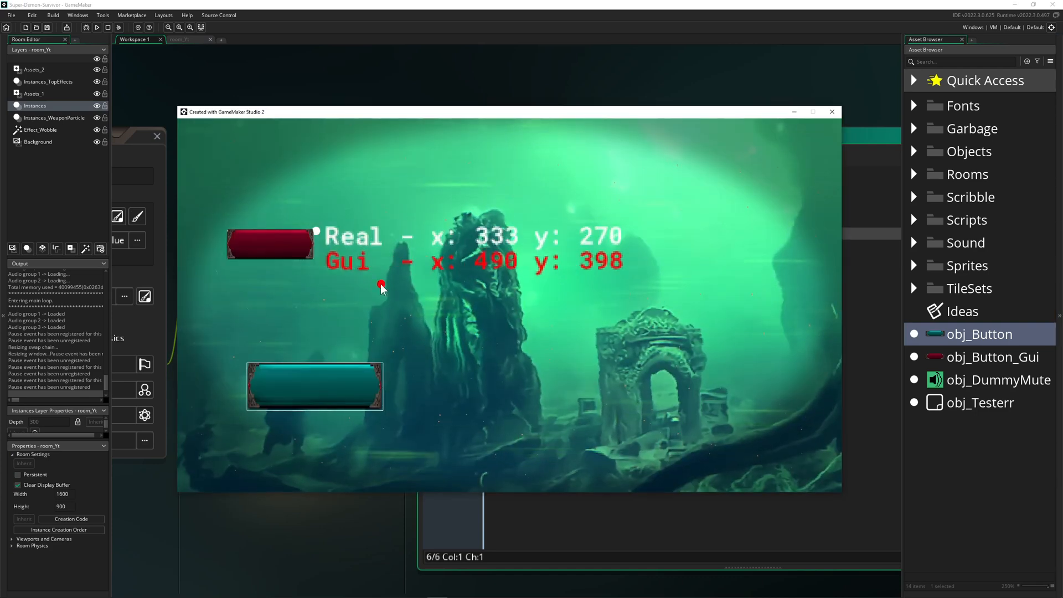
pyautogui.moveTo(339, 226)
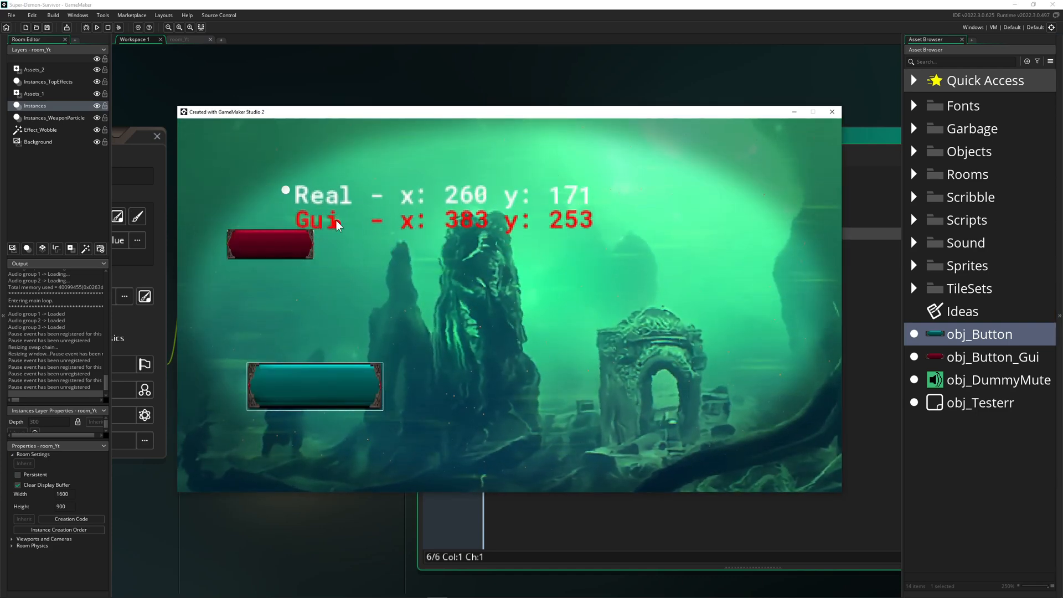
pyautogui.moveTo(241, 251)
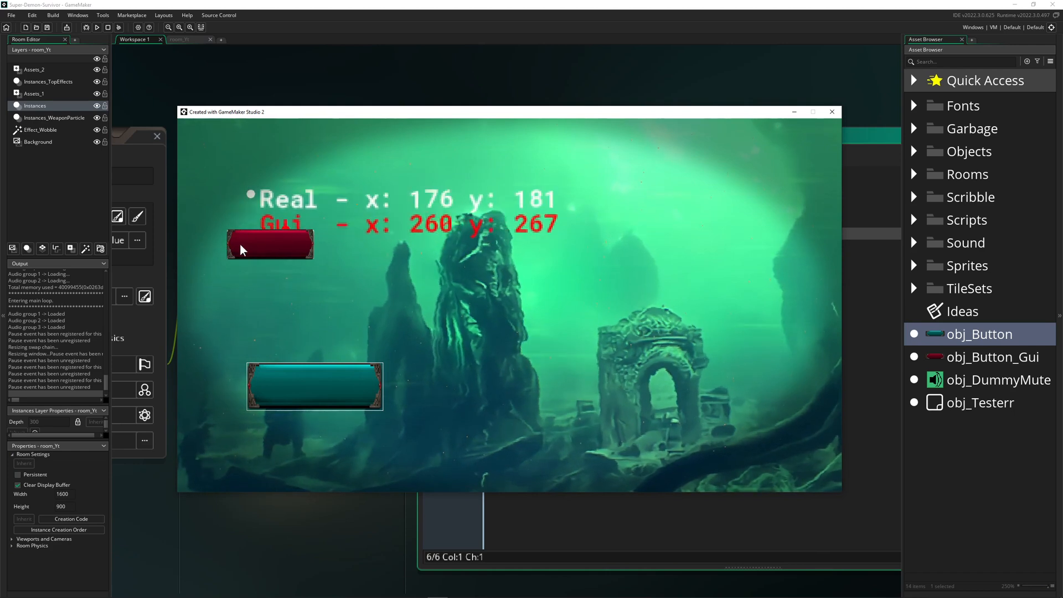
pyautogui.moveTo(305, 239)
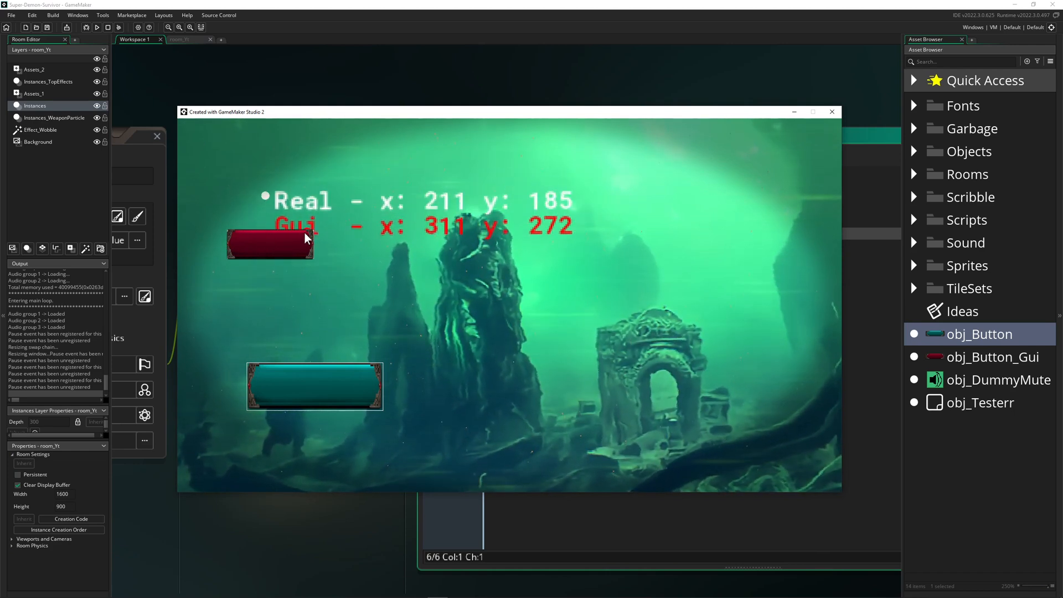
pyautogui.moveTo(342, 200)
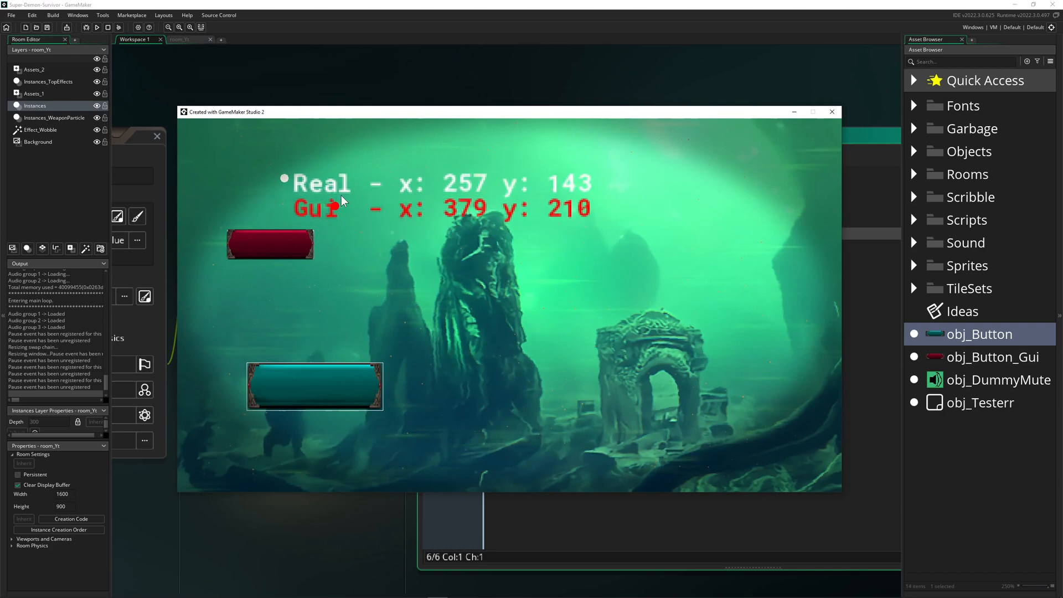
pyautogui.moveTo(499, 260)
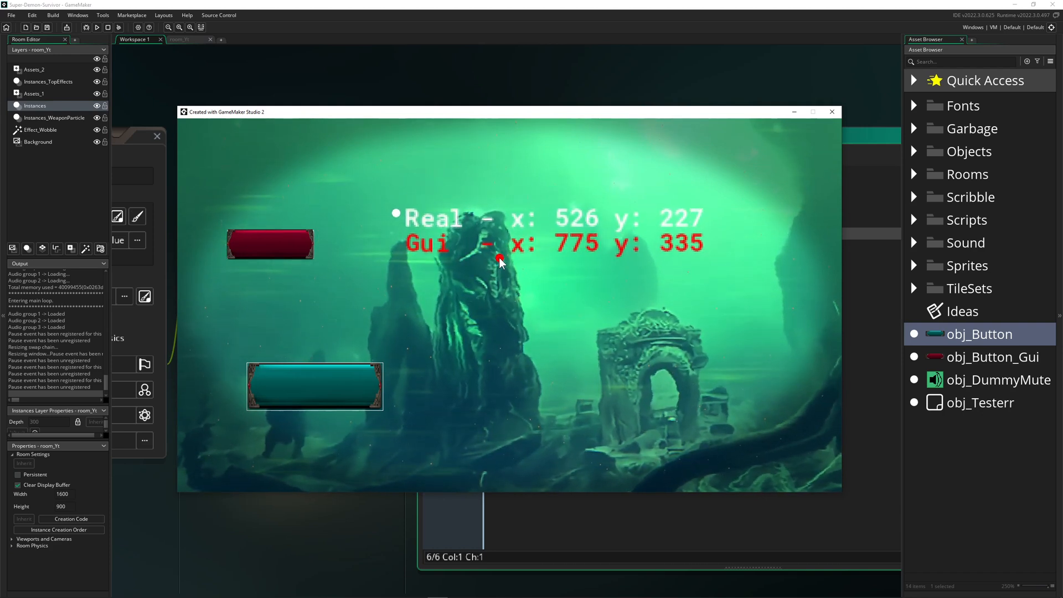
pyautogui.moveTo(238, 234)
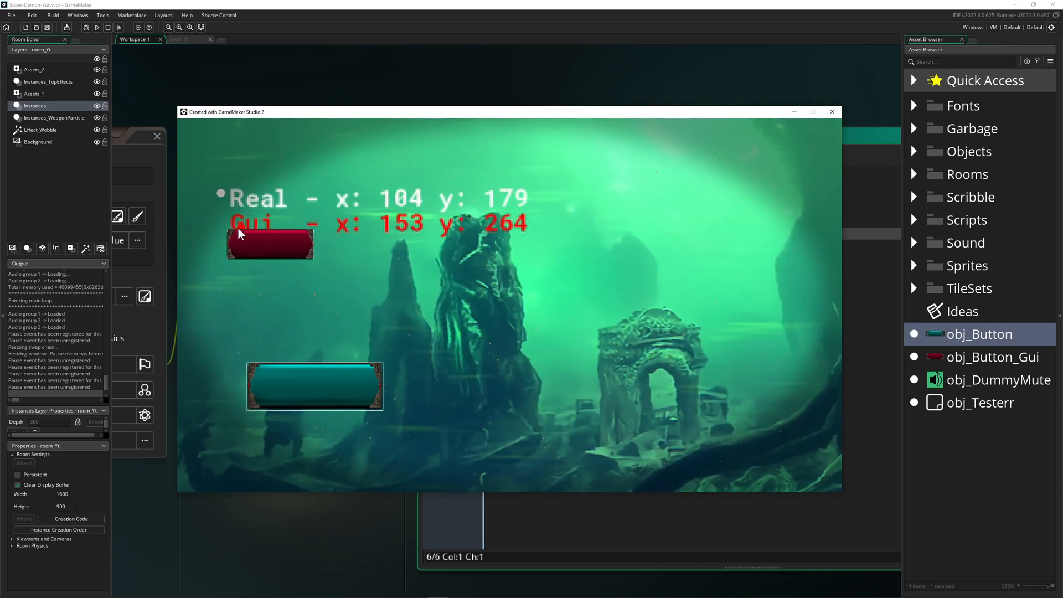
pyautogui.moveTo(193, 417)
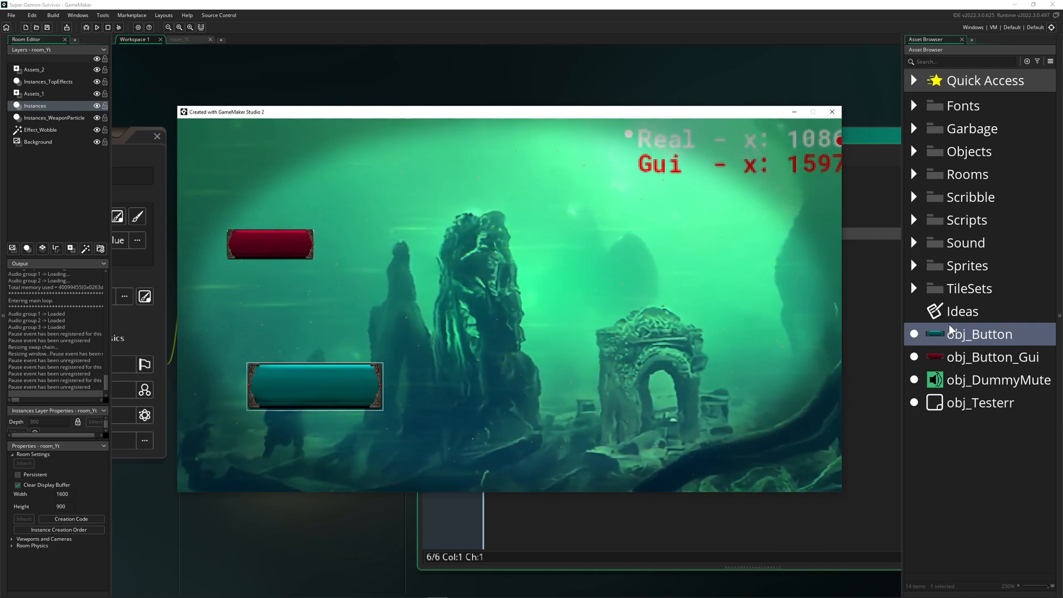
# Open obj_Button_Gui's Draw GUI event code from the Asset Browser.
pyautogui.doubleClick(995, 356)
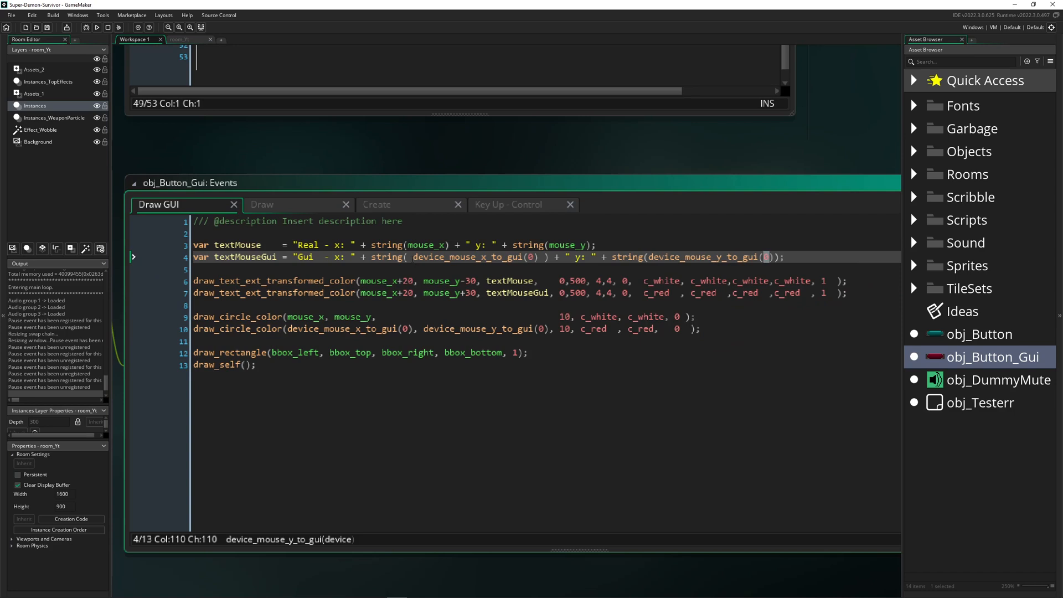
# Highlight the device_mouse_y_to_gui call, then view the Key Up - Control event code.
pyautogui.doubleClick(468, 257)
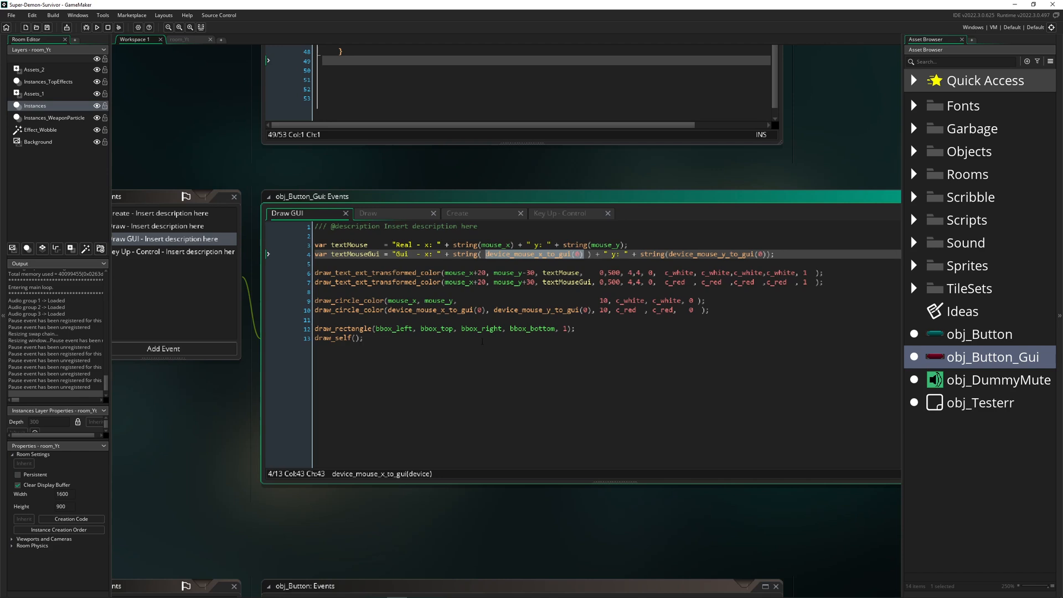
pyautogui.click(559, 212)
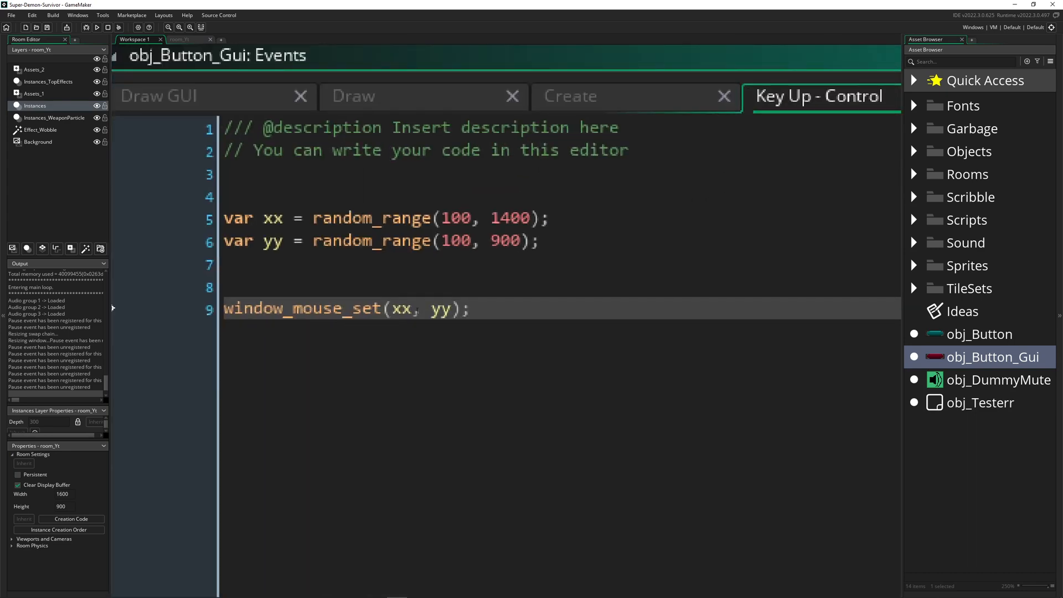
# Type display_mo on line 8 and pick a display_mouse function from autocomplete.
pyautogui.doubleClick(400, 308)
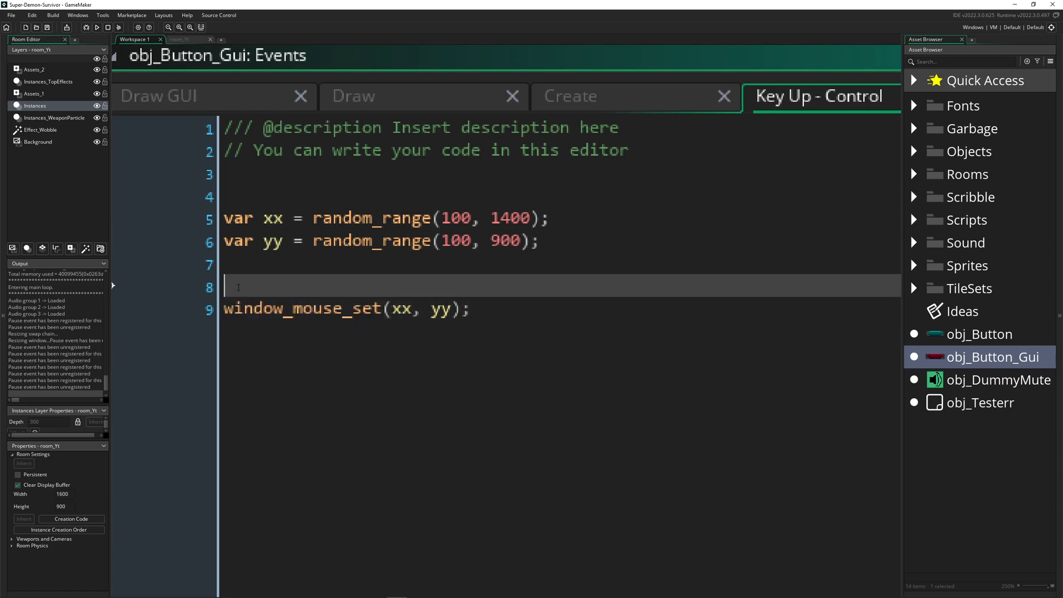
pyautogui.write('displaye')
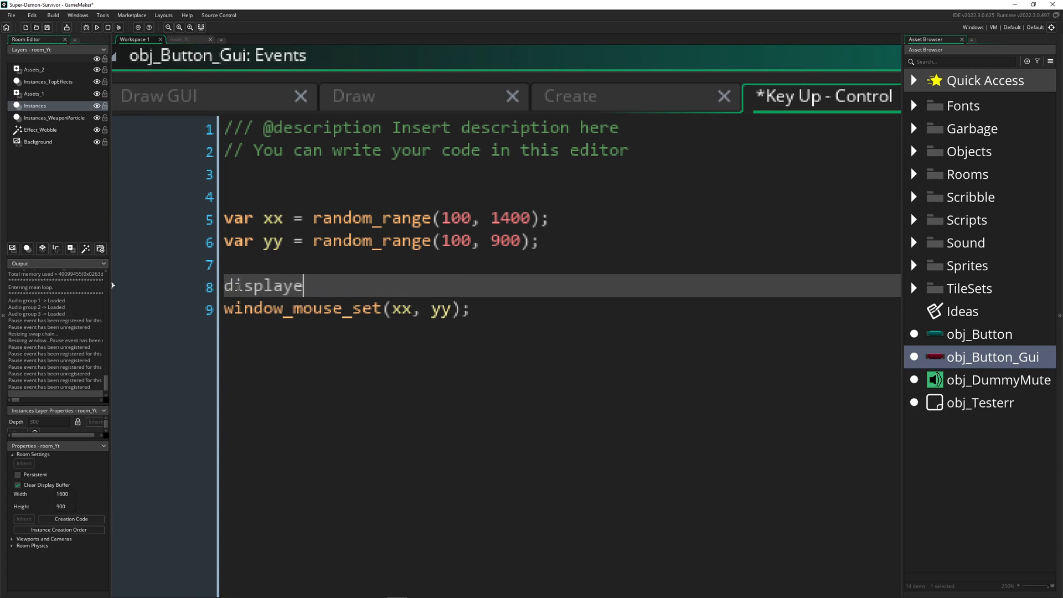
pyautogui.write('_mo')
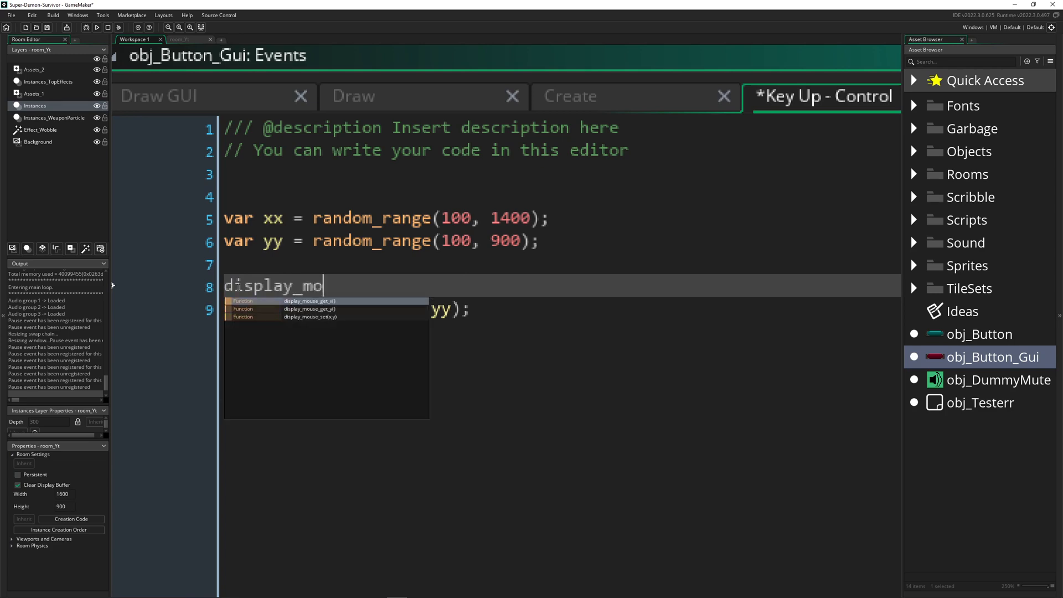
pyautogui.click(309, 317)
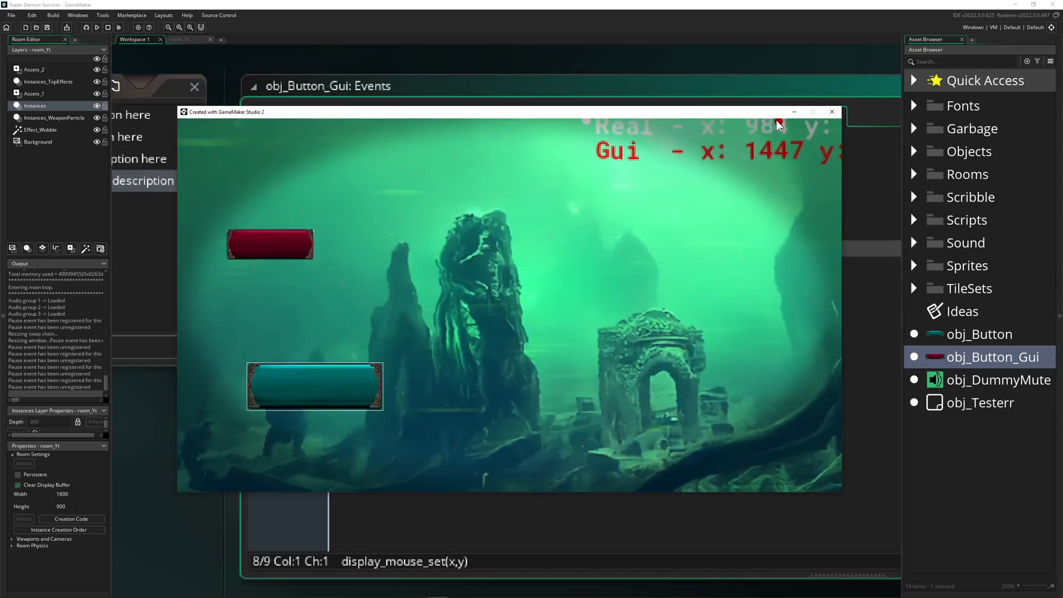
pyautogui.moveTo(780, 124)
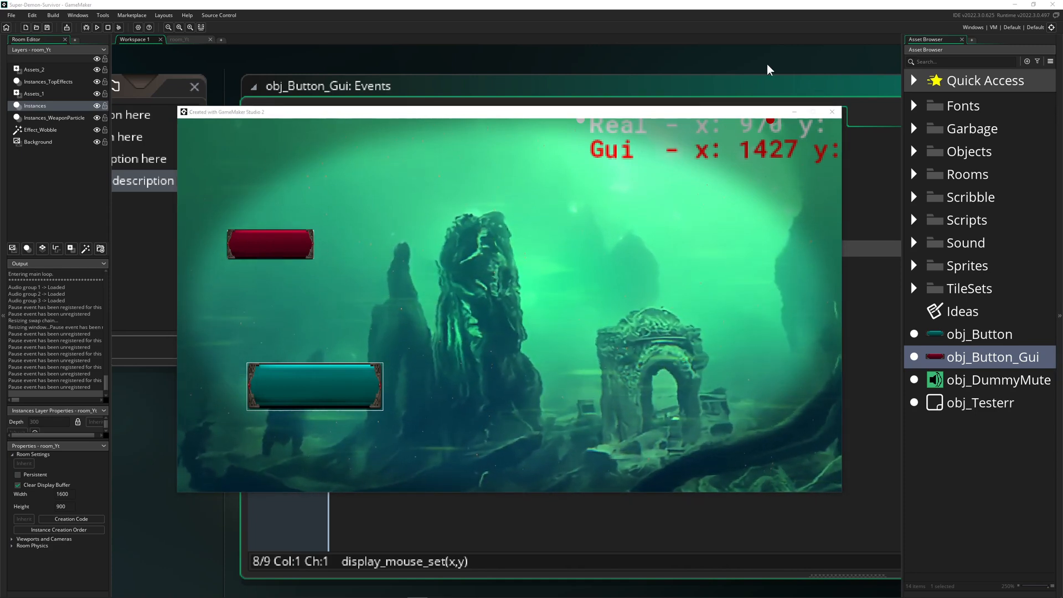
pyautogui.moveTo(485, 292)
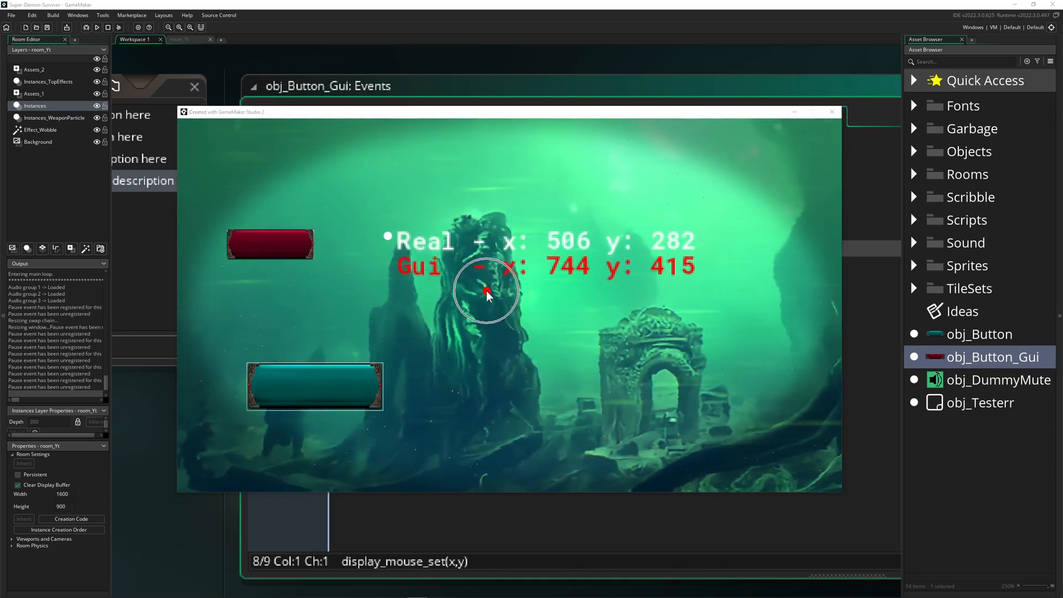
pyautogui.moveTo(668, 99)
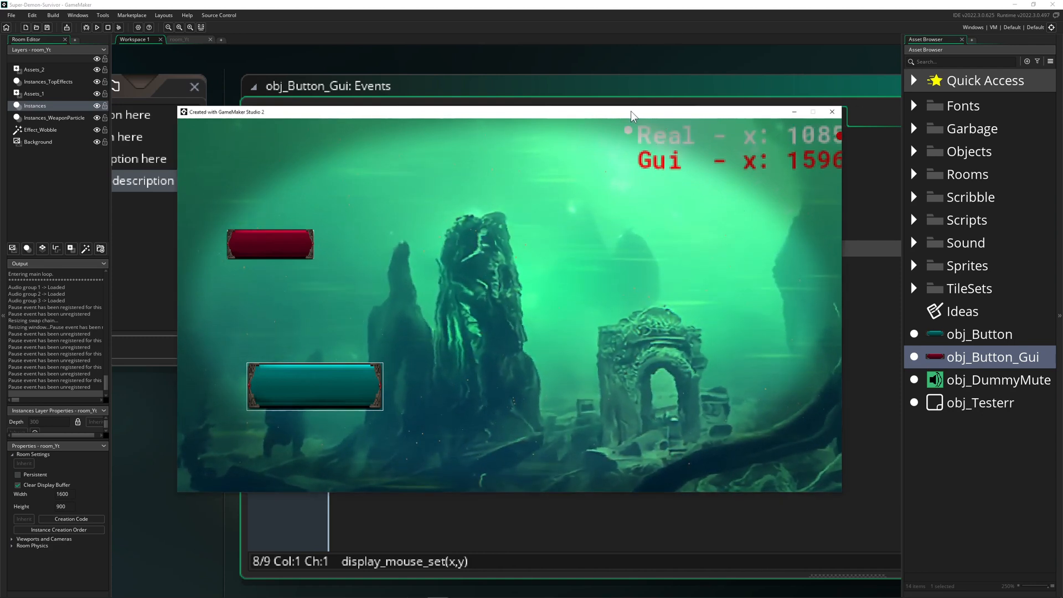
pyautogui.moveTo(575, 266)
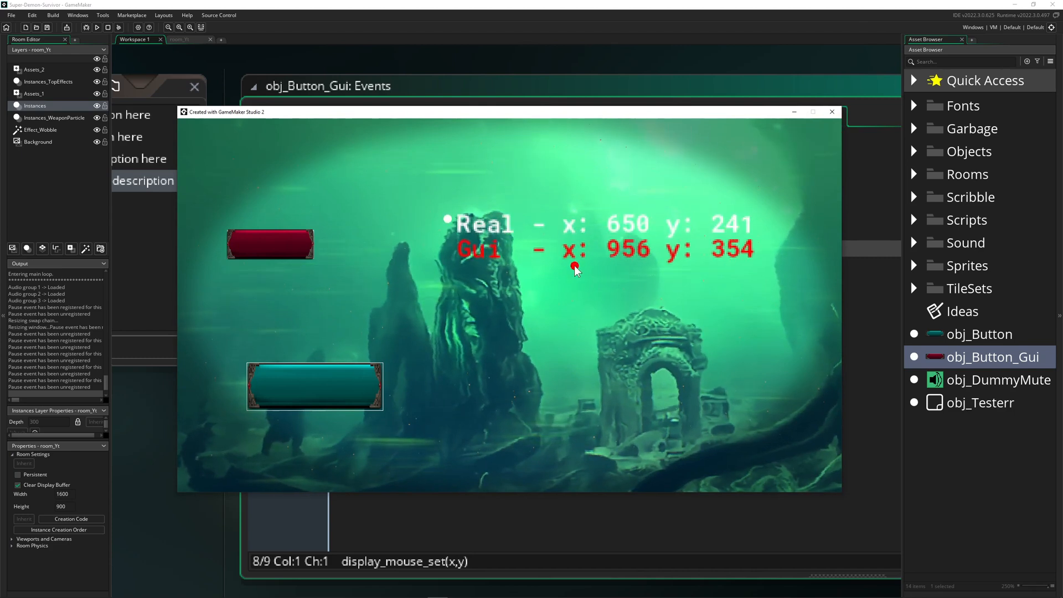
pyautogui.moveTo(238, 416)
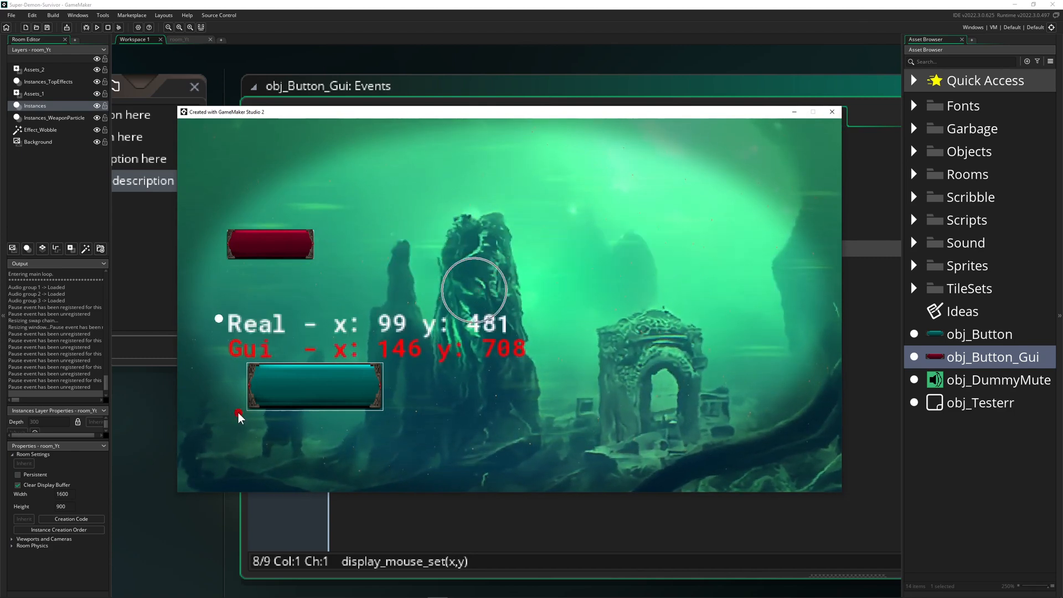
pyautogui.moveTo(407, 217)
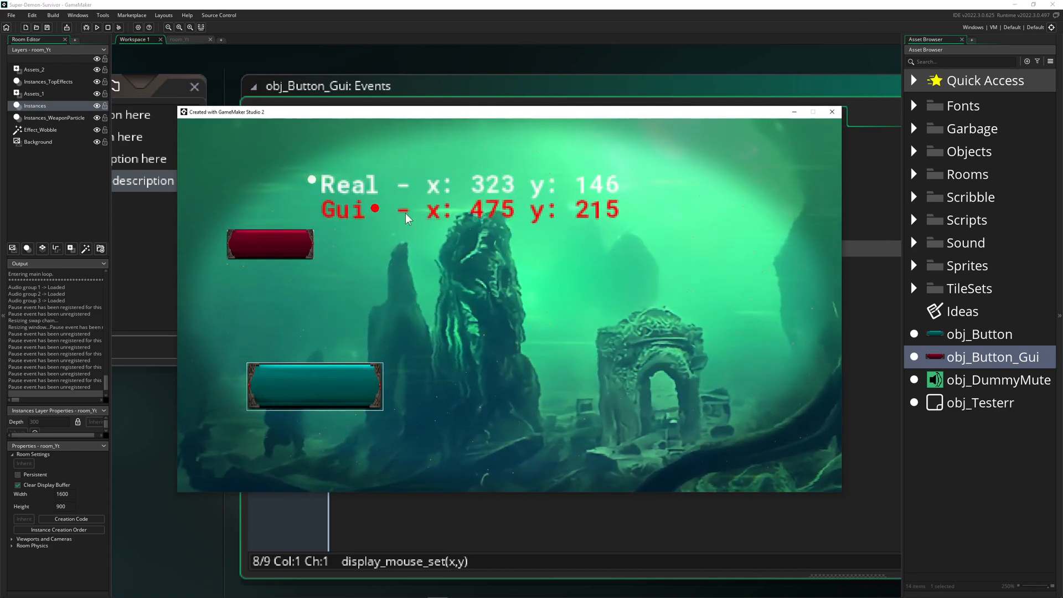
pyautogui.moveTo(516, 278)
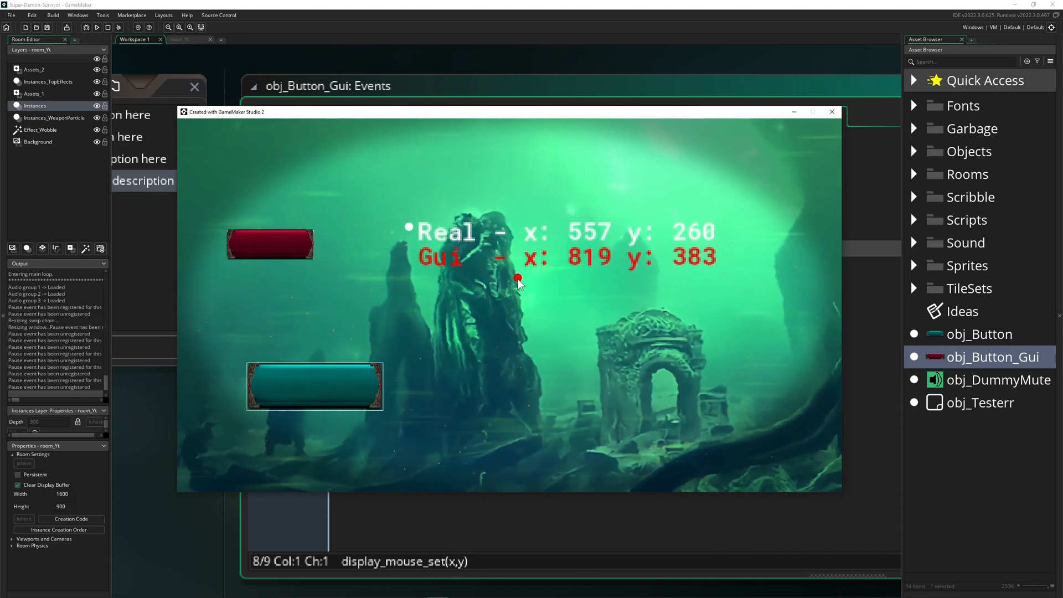
pyautogui.moveTo(514, 293)
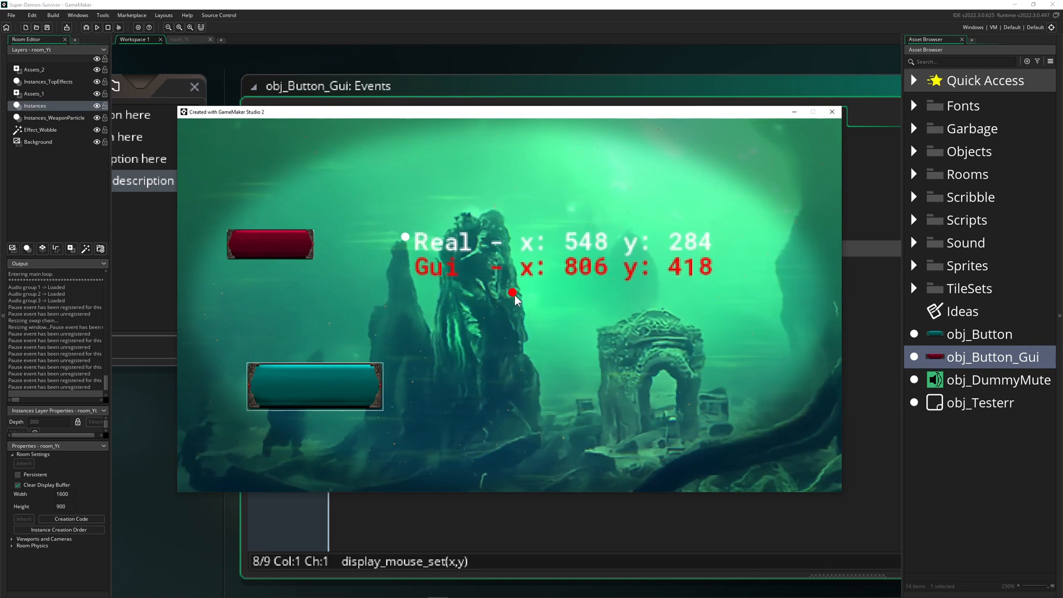
pyautogui.moveTo(519, 310)
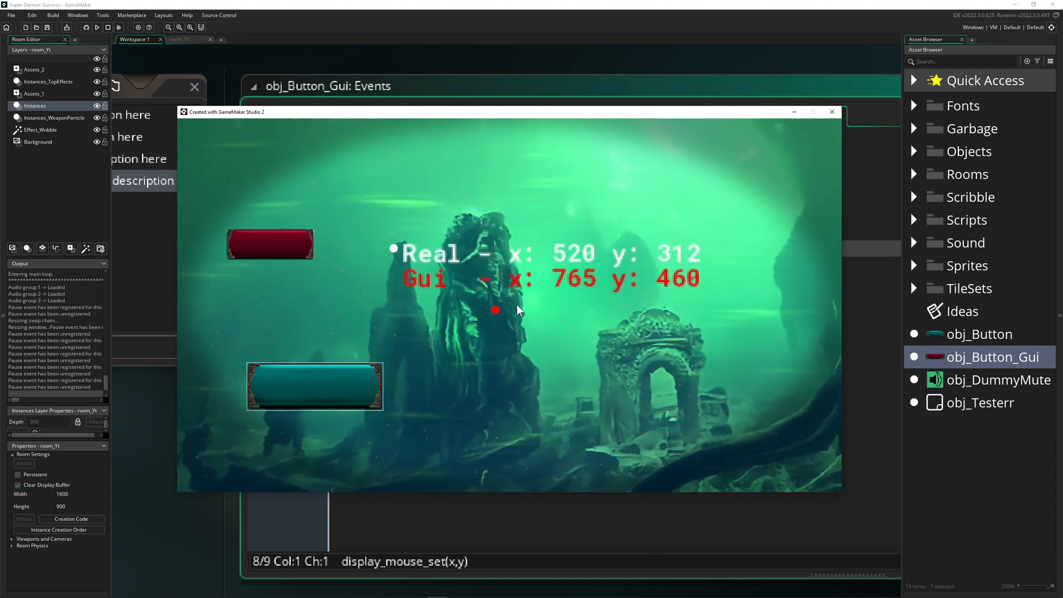
pyautogui.moveTo(534, 297)
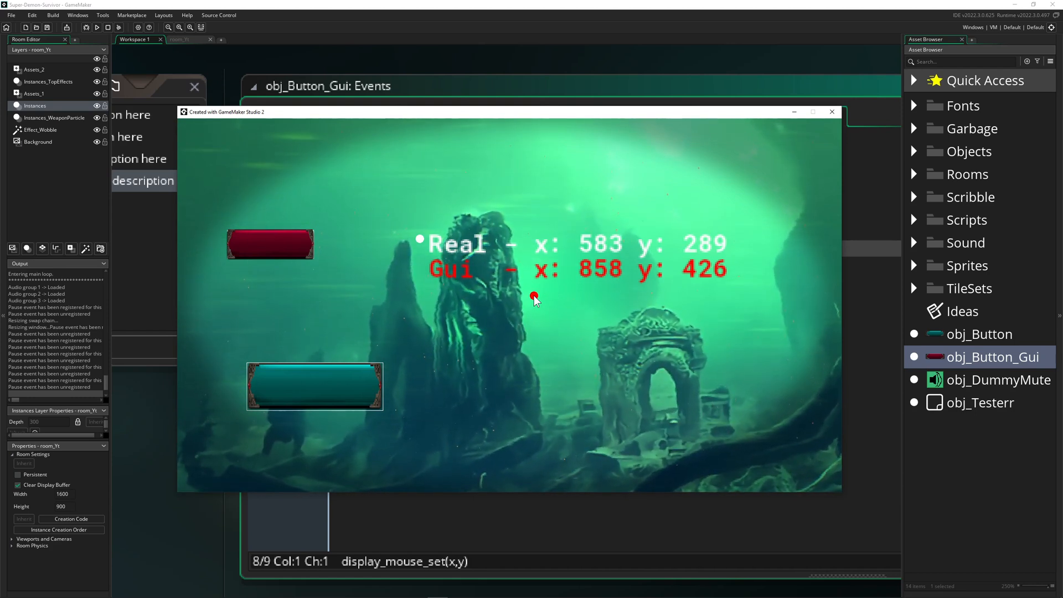
pyautogui.moveTo(535, 309)
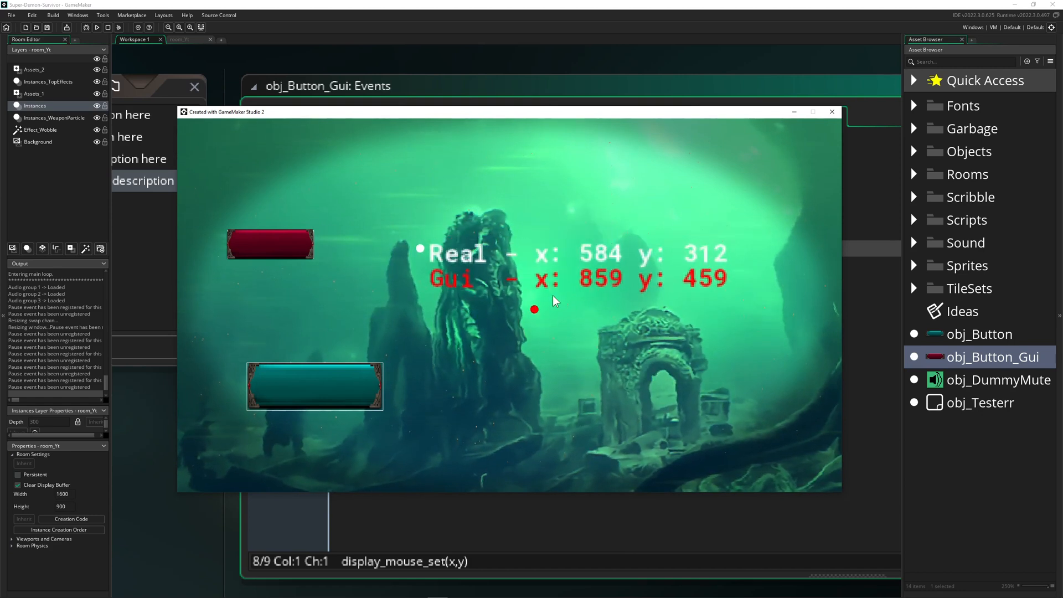
pyautogui.moveTo(539, 293)
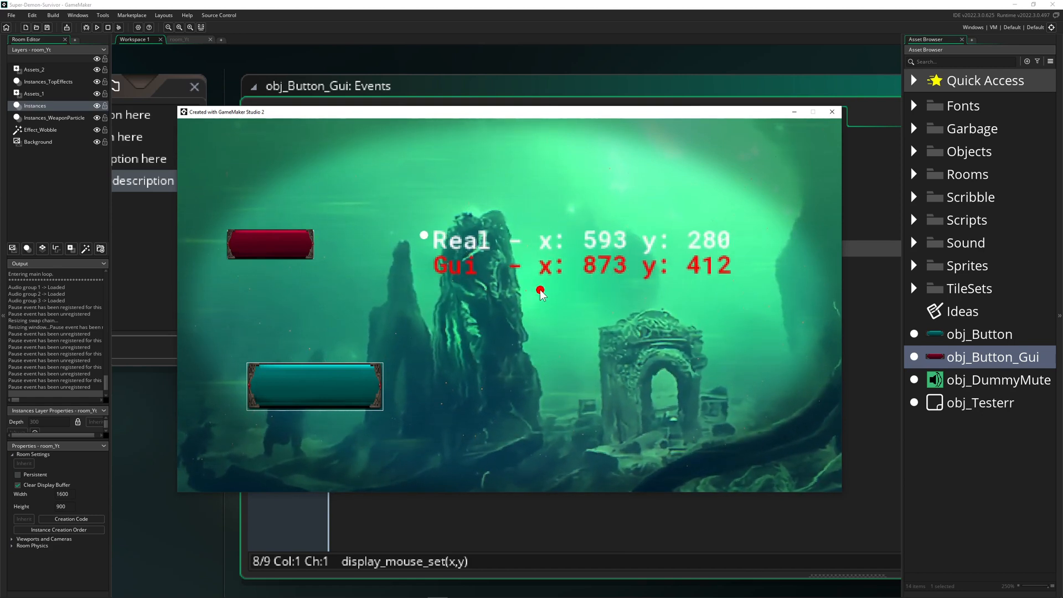
pyautogui.moveTo(531, 297)
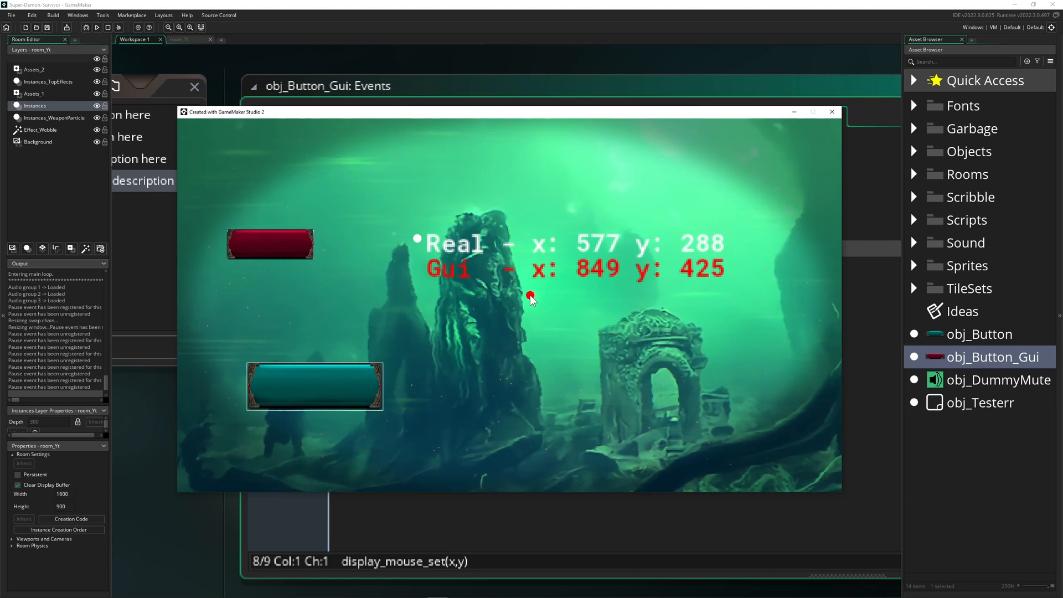
pyautogui.moveTo(522, 298)
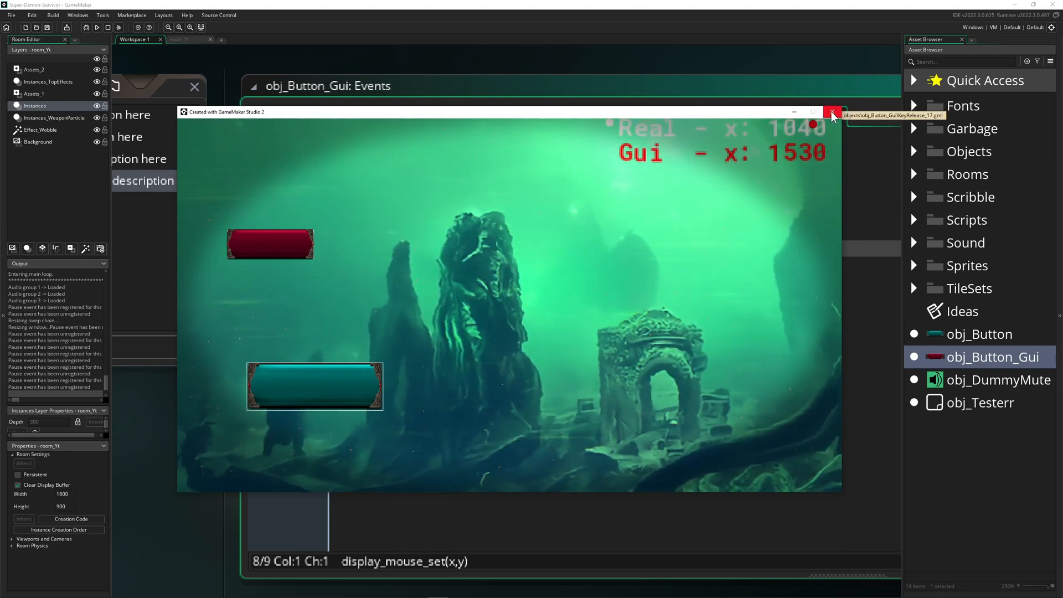
pyautogui.moveTo(634, 260)
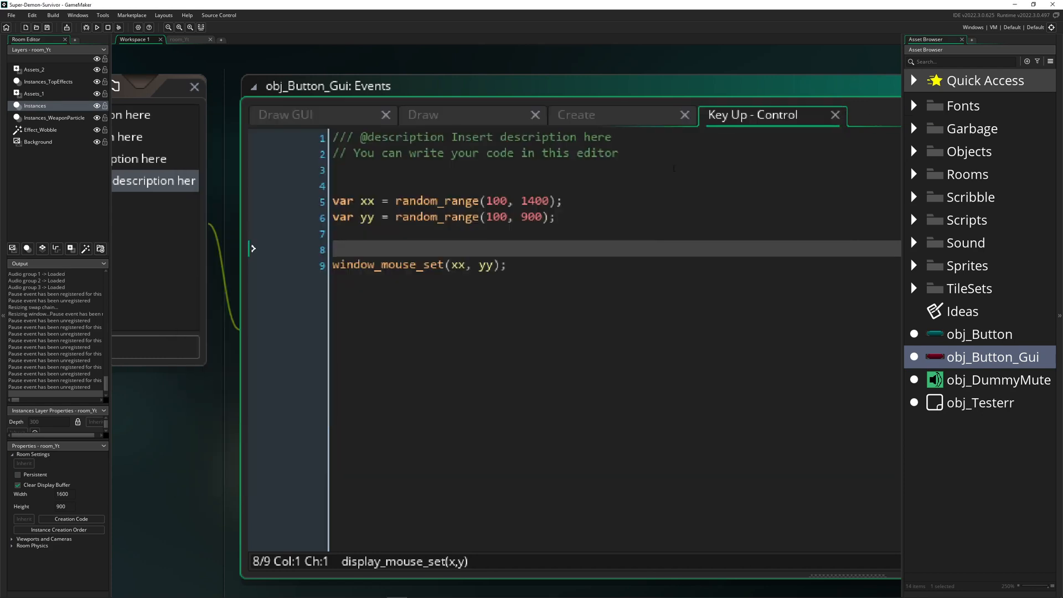
pyautogui.moveTo(441, 121)
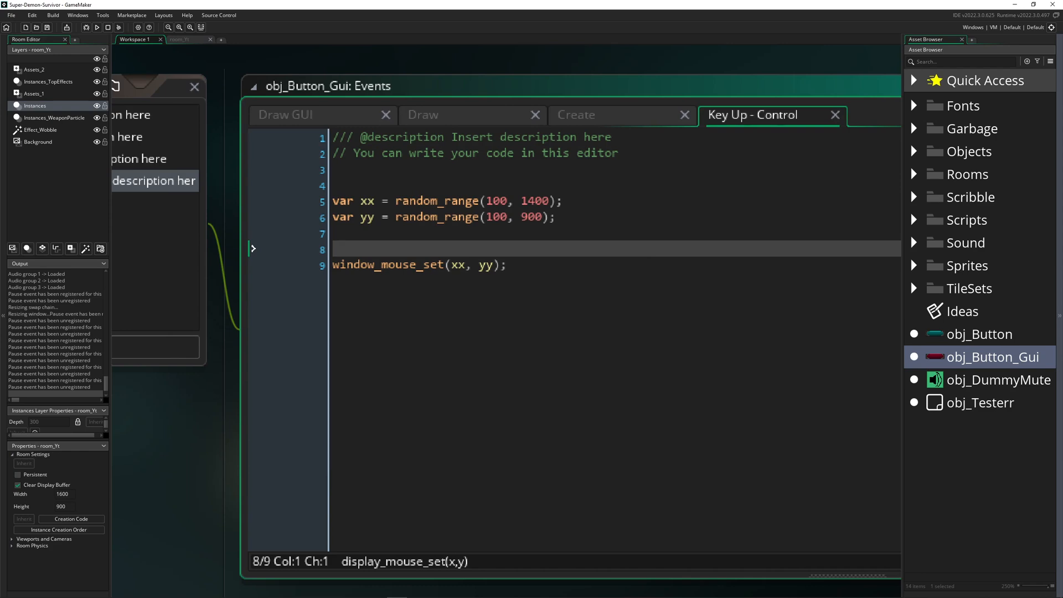
# Run the game again to test the window_mouse_set code.
pyautogui.click(97, 27)
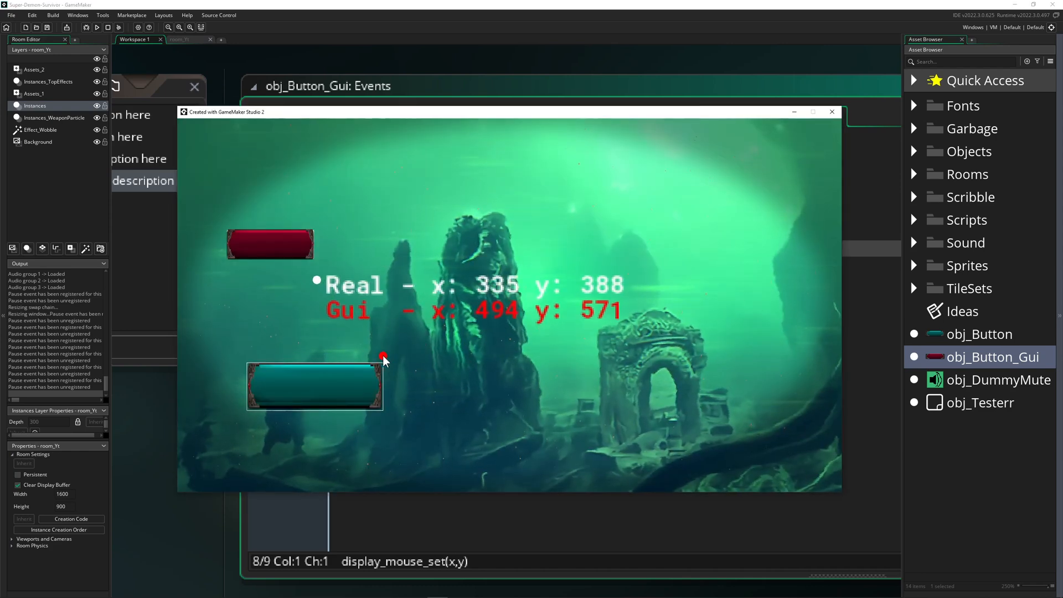
pyautogui.moveTo(266, 230)
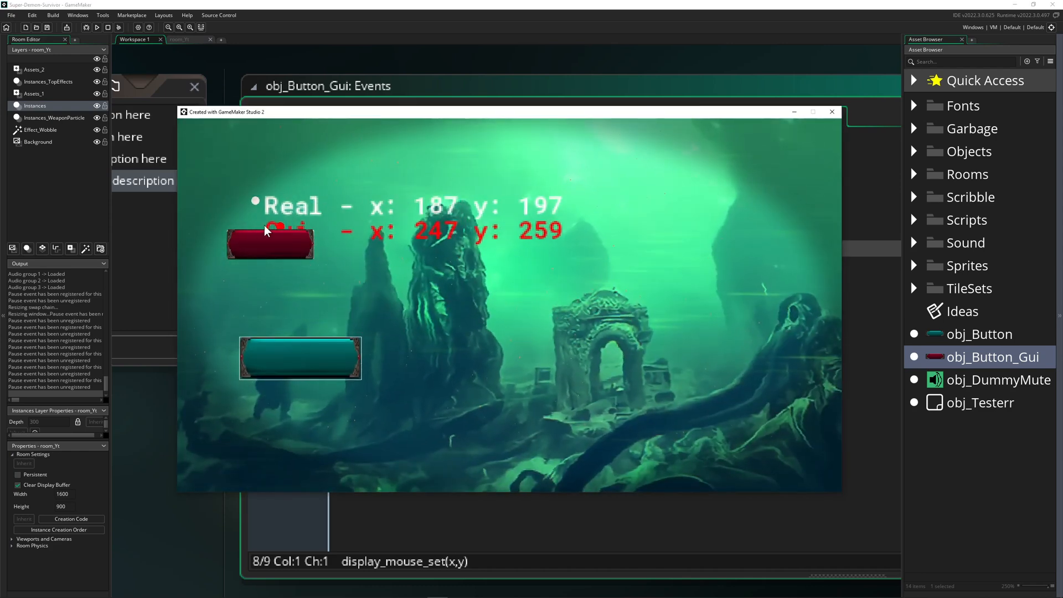
pyautogui.moveTo(317, 363)
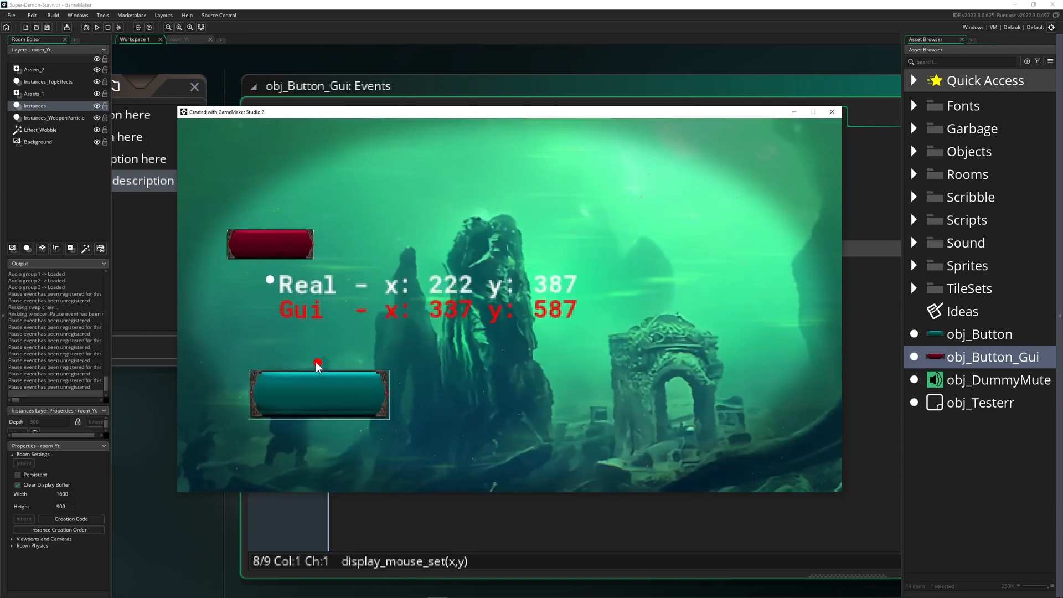
pyautogui.moveTo(405, 361)
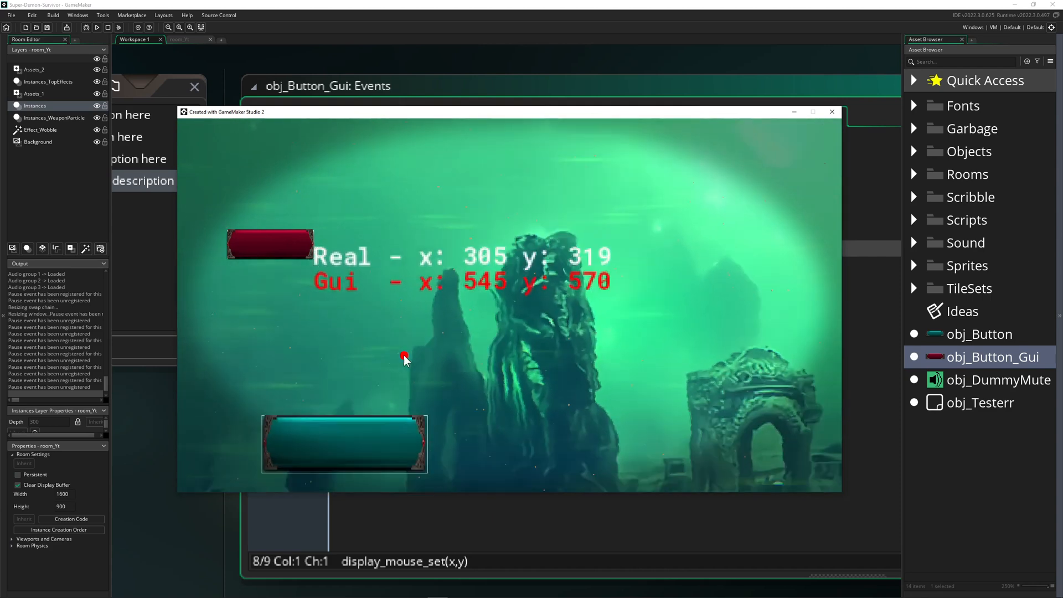
pyautogui.moveTo(347, 361)
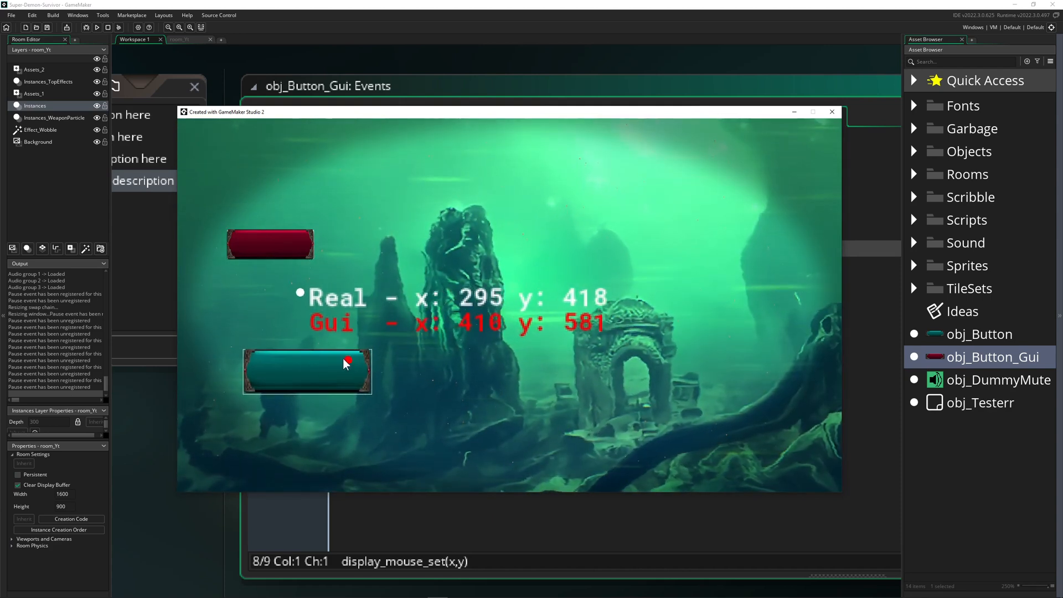
pyautogui.moveTo(375, 347)
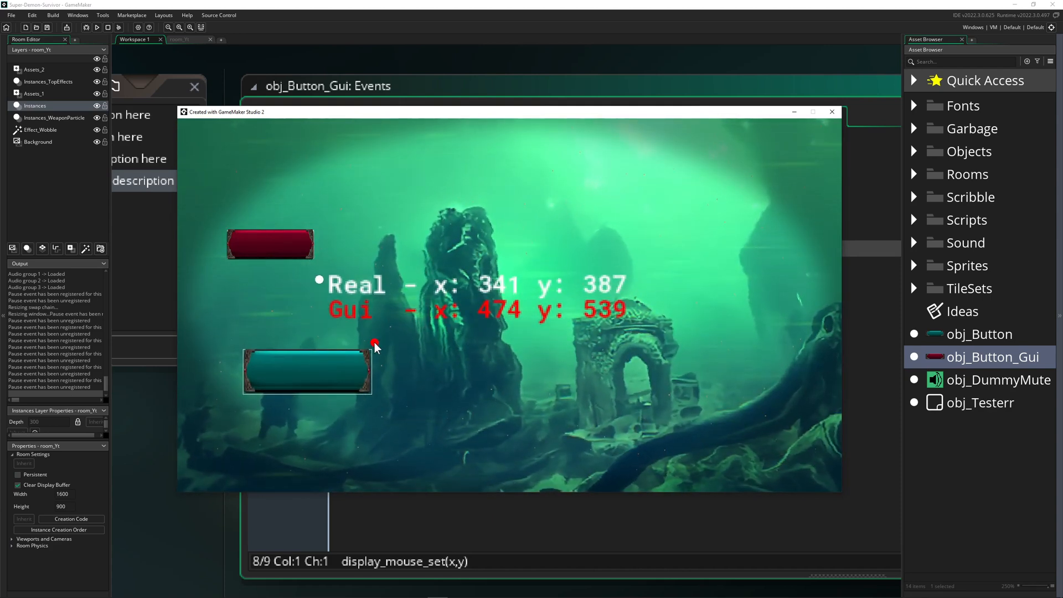
pyautogui.moveTo(233, 223)
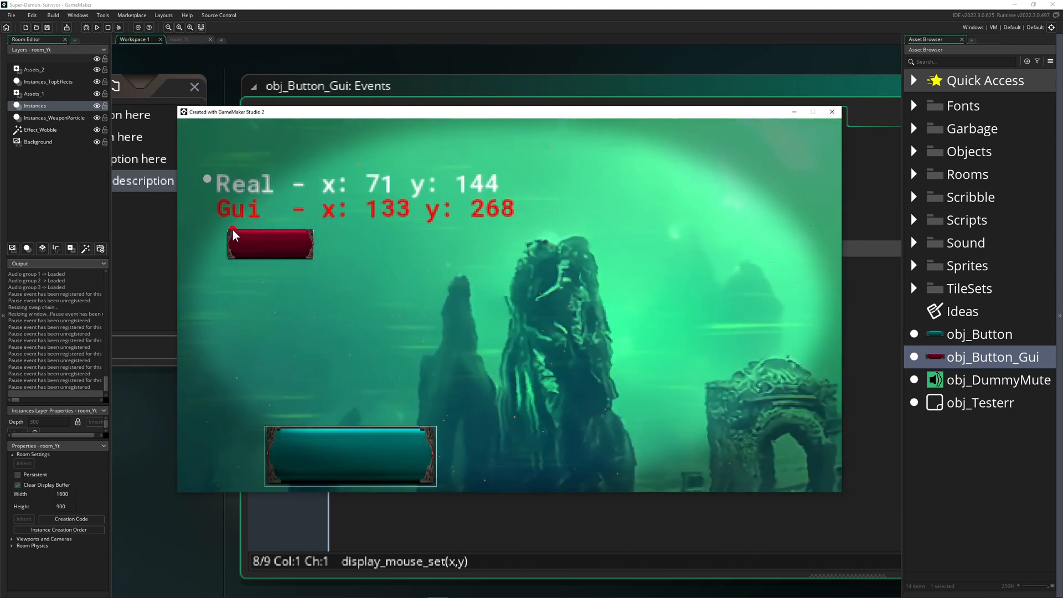
pyautogui.moveTo(297, 227)
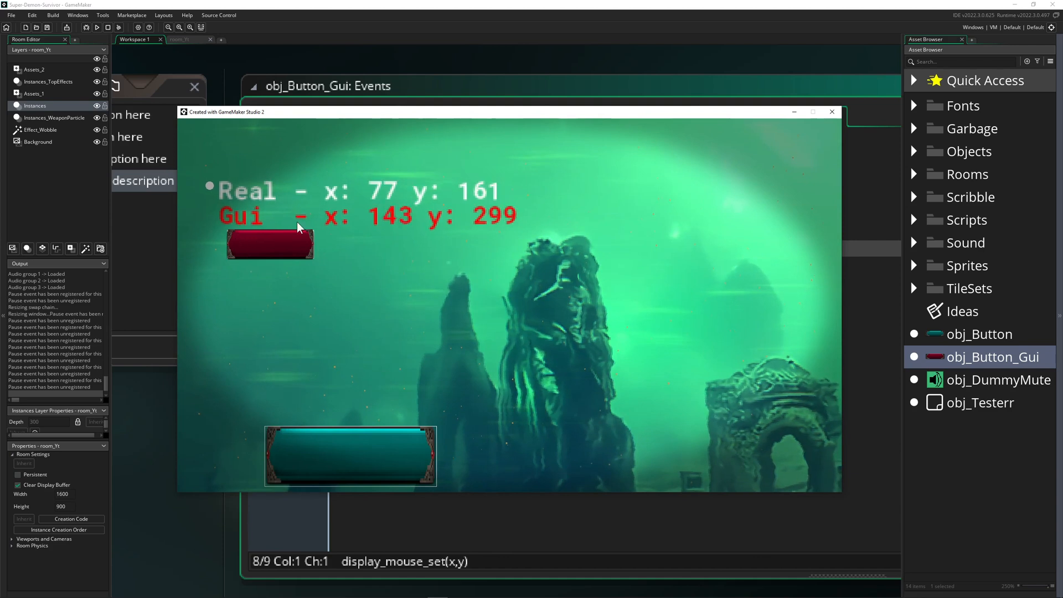
# Close the running test game window.
pyautogui.click(831, 111)
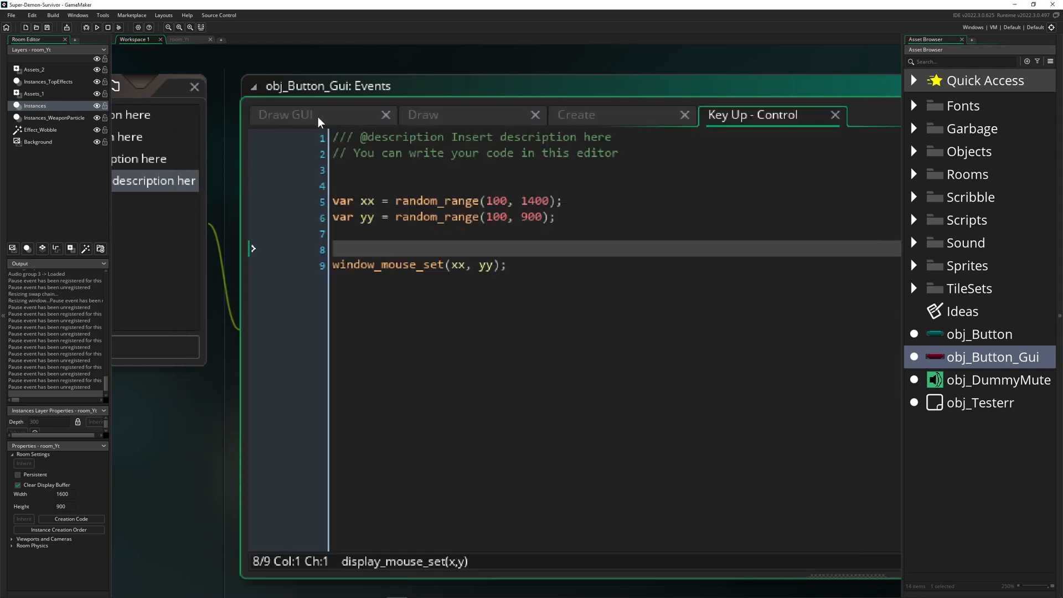
pyautogui.click(285, 115)
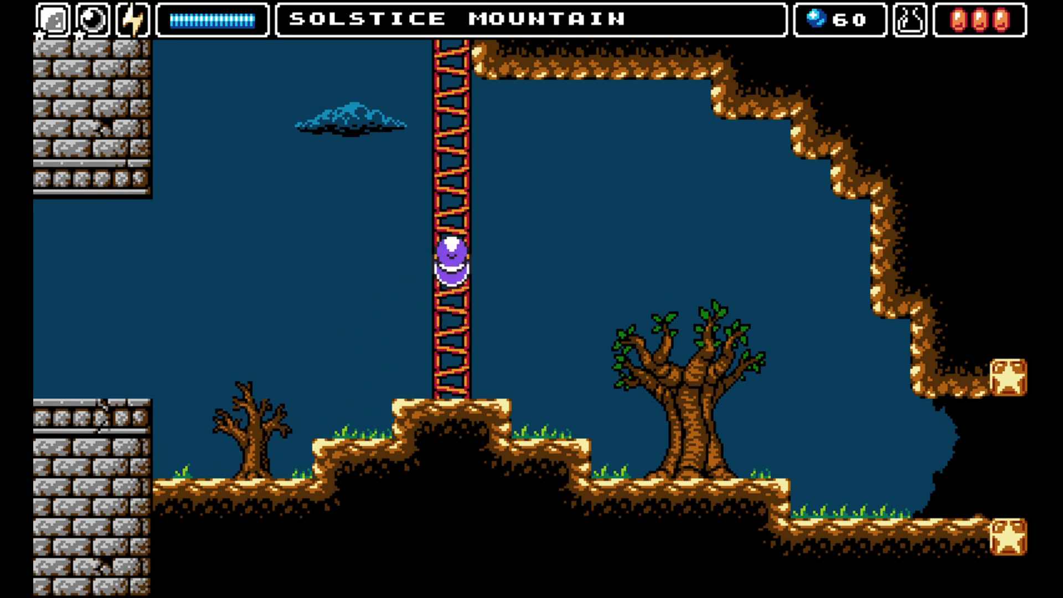
# Climb the hooded hero up the ladder onto the grassy ledge.
pyautogui.press('Up')
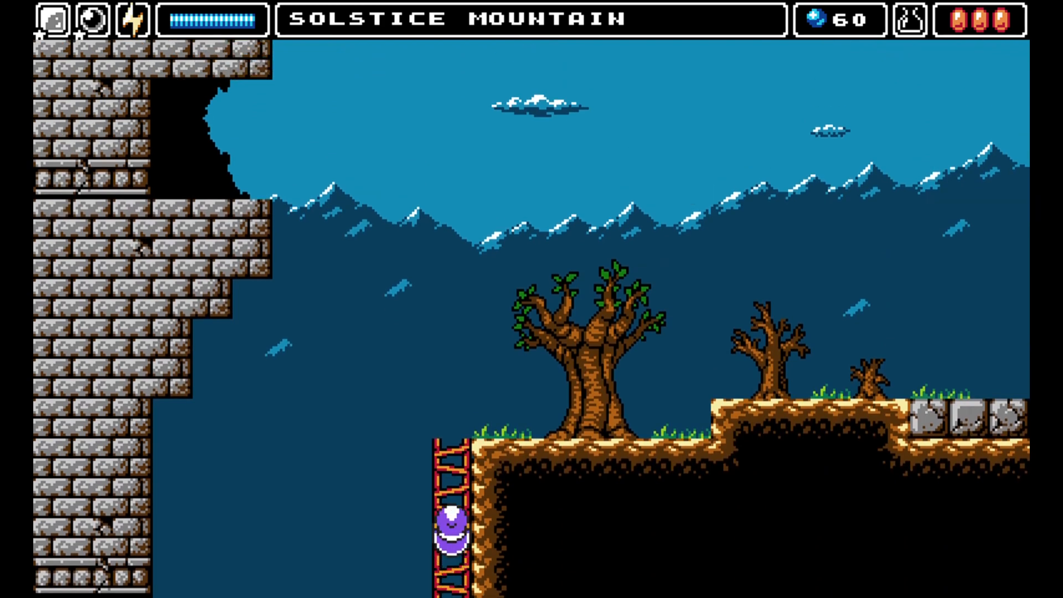
pyautogui.press('Up')
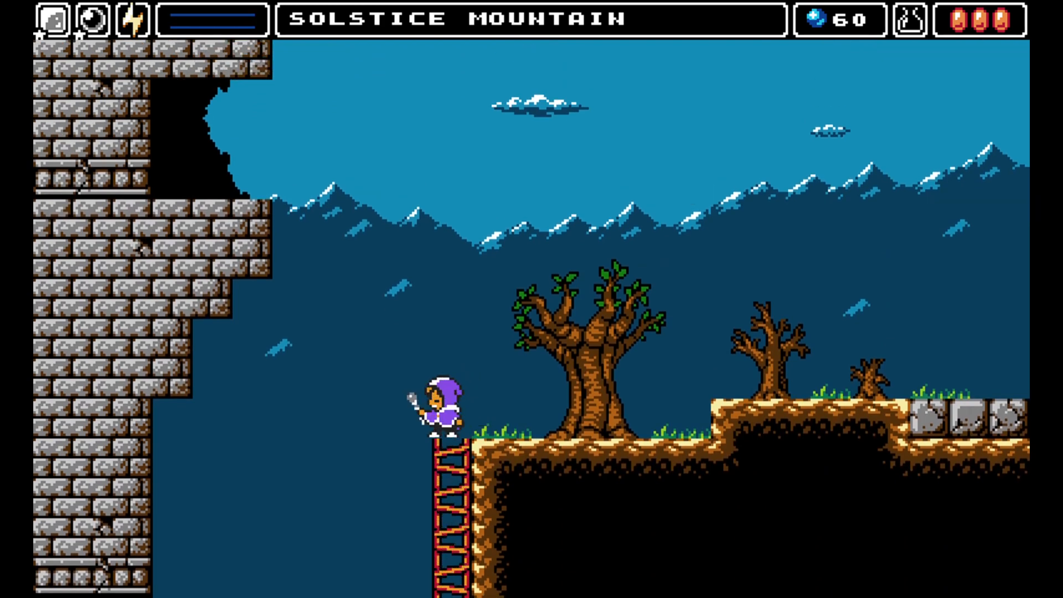